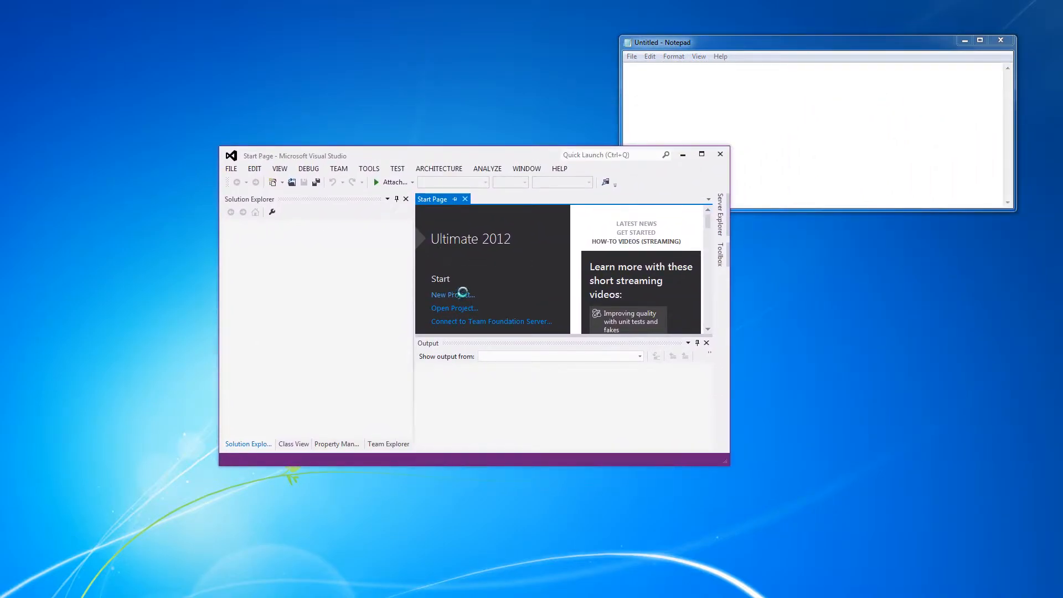
Start a new Win32 Console Application project and name it WindowNameChanger
left_click(451, 295)
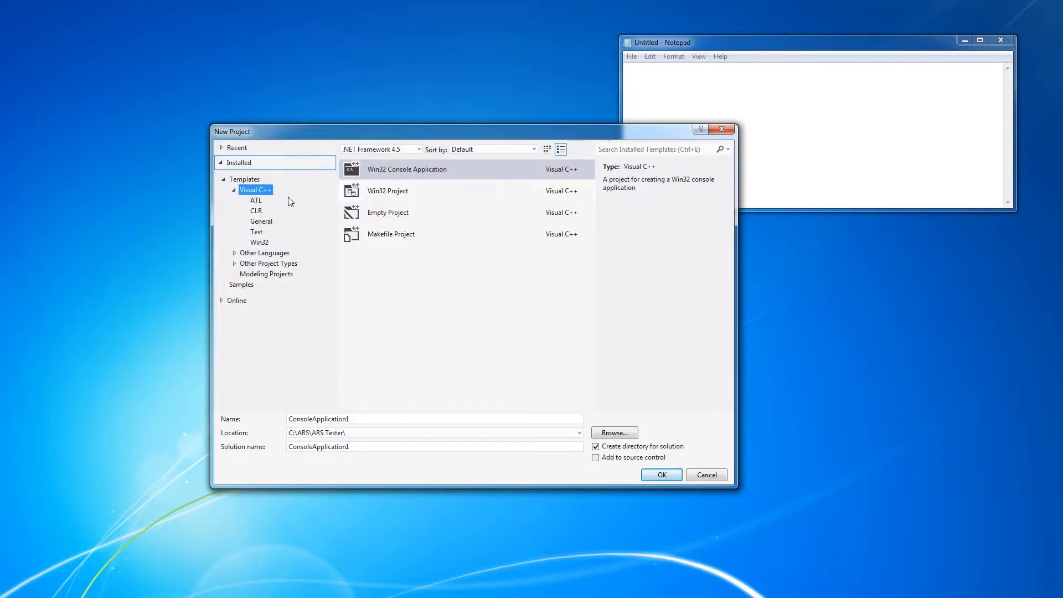
left_click(407, 168)
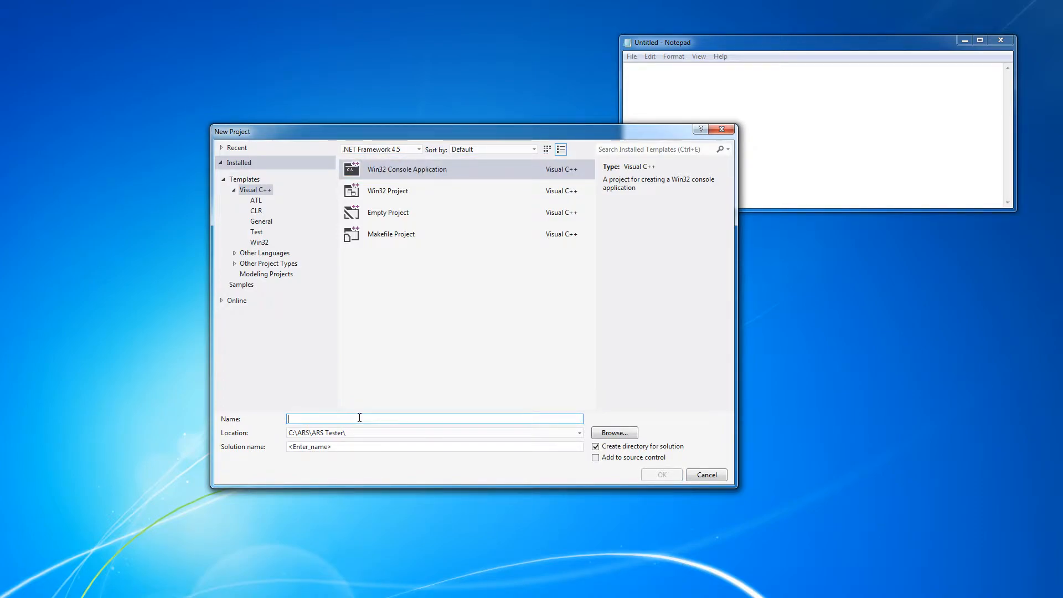
type("WindowNazm")
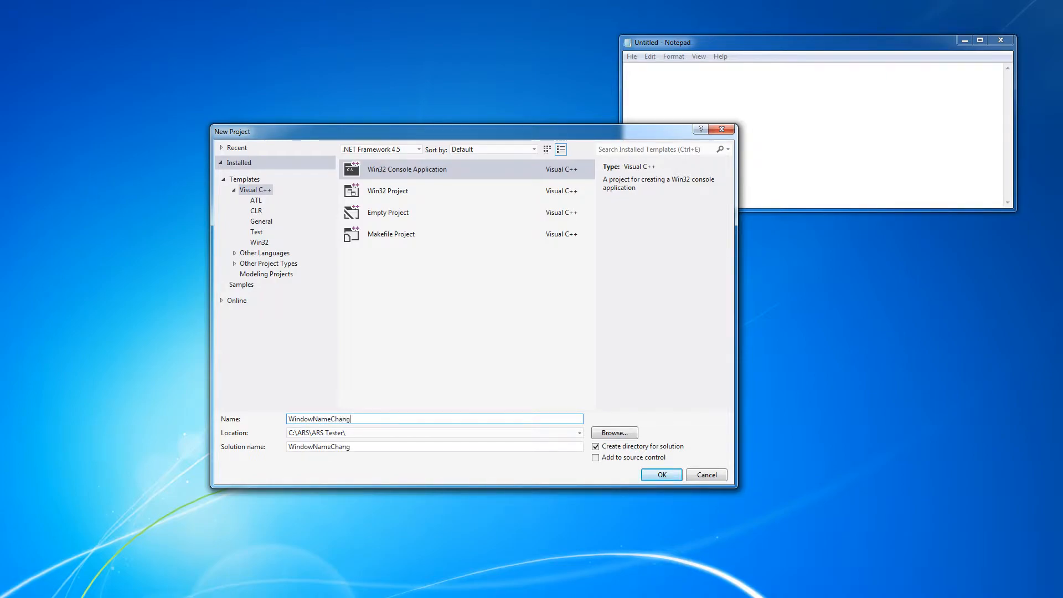
type("er")
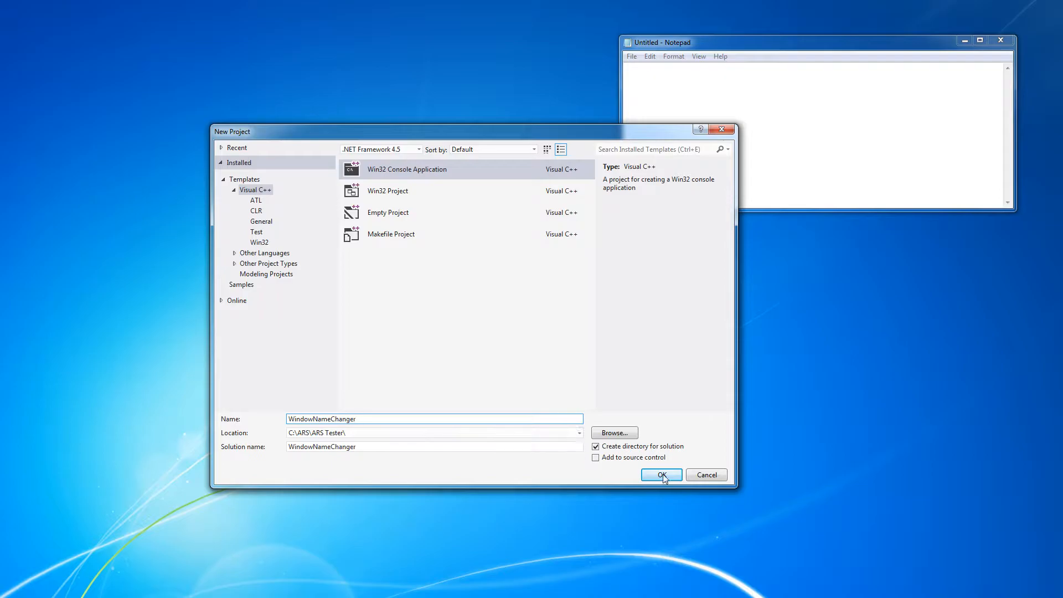
Run the Win32 Application Wizard and finish WindowNameChanger as an empty console project
left_click(661, 475)
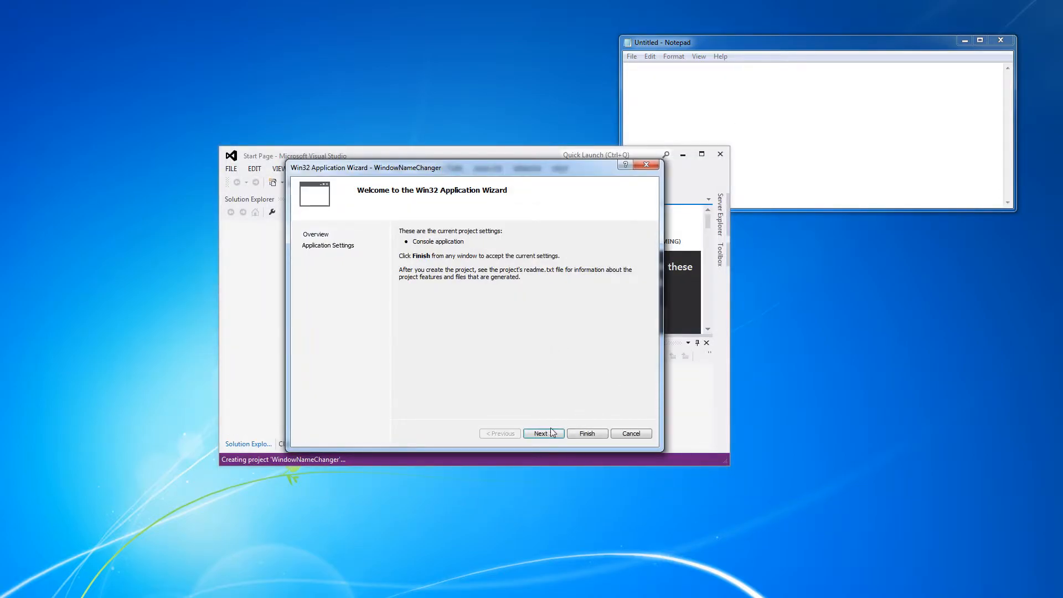
left_click(541, 433)
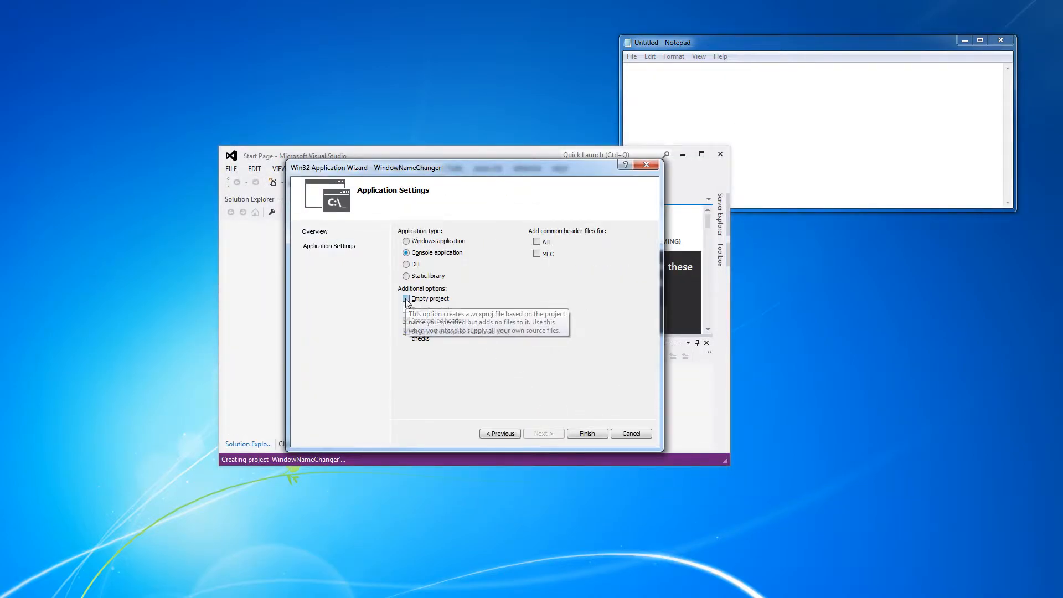
left_click(406, 298)
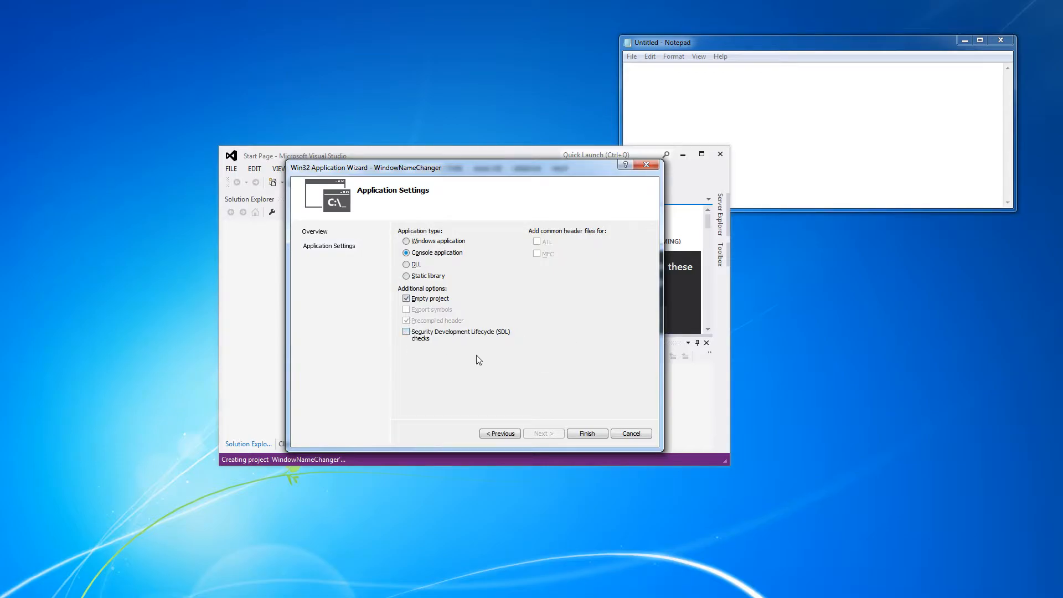
left_click(587, 433)
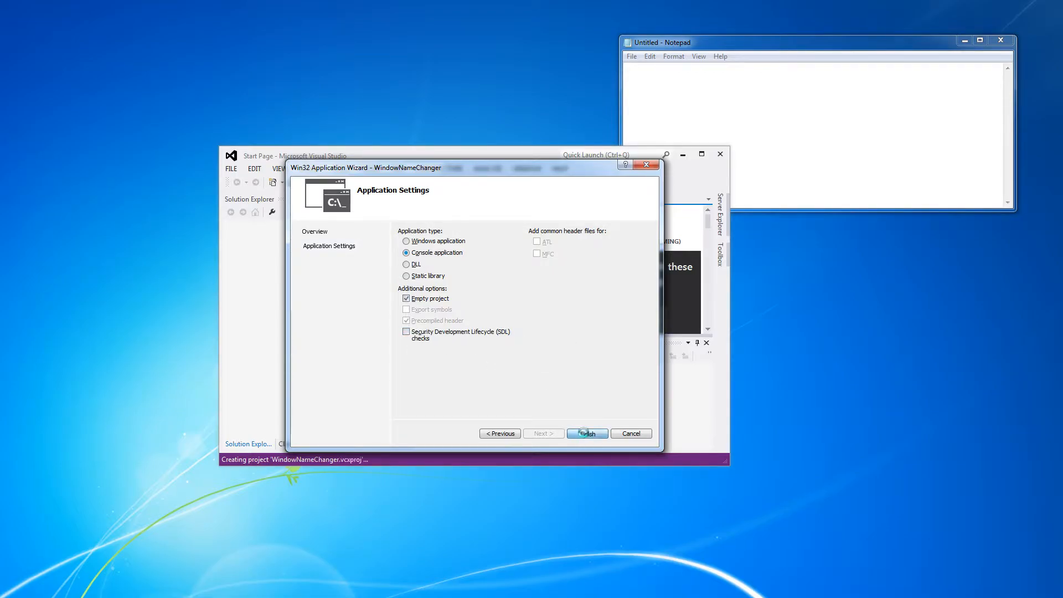
left_click(586, 433)
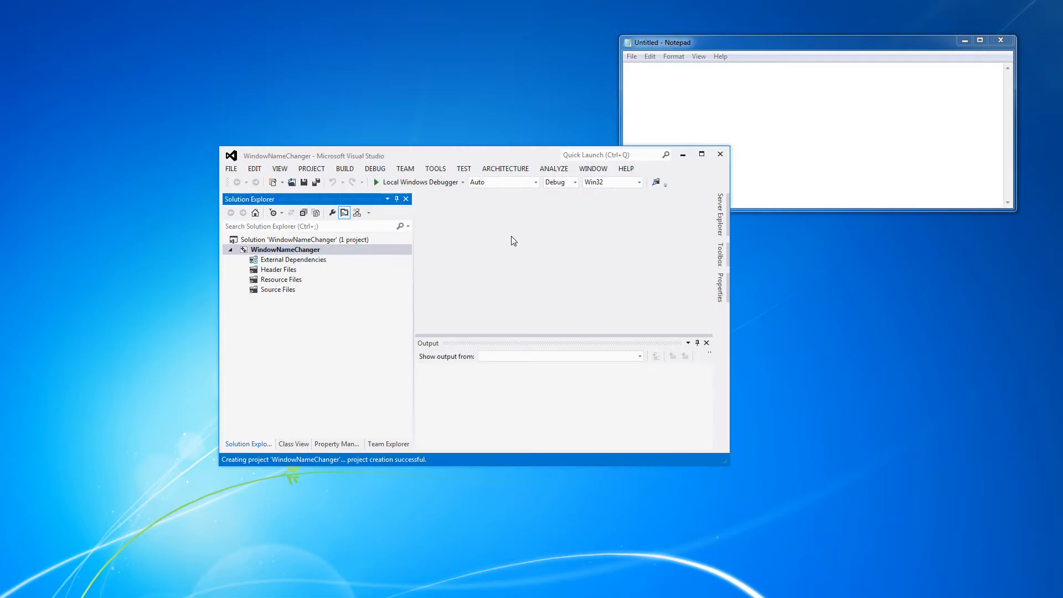
Maximize Visual Studio and add a new Main.cpp item under Source Files
left_click(702, 154)
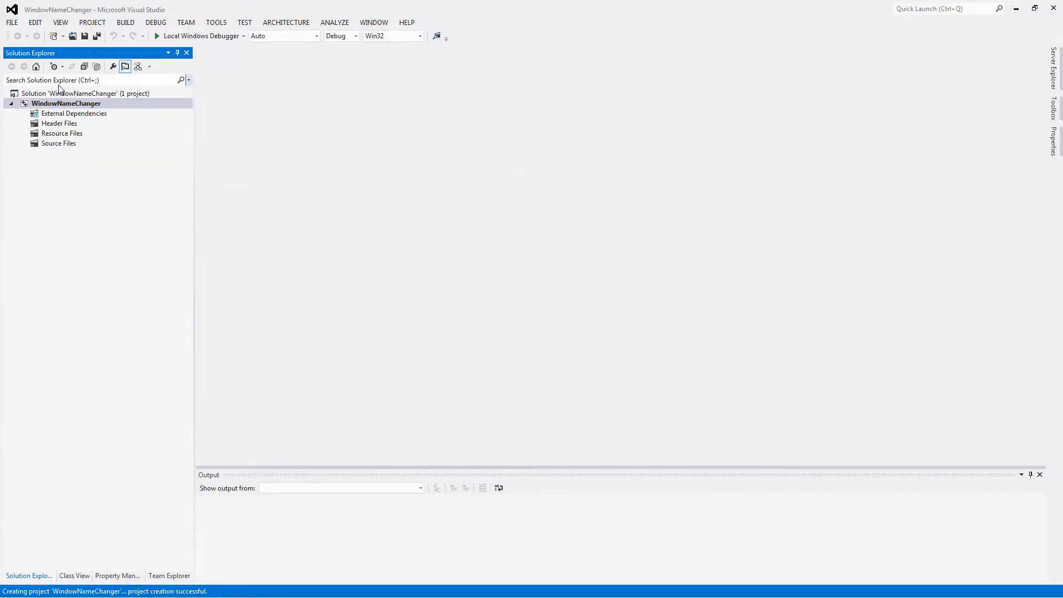
right_click(59, 143)
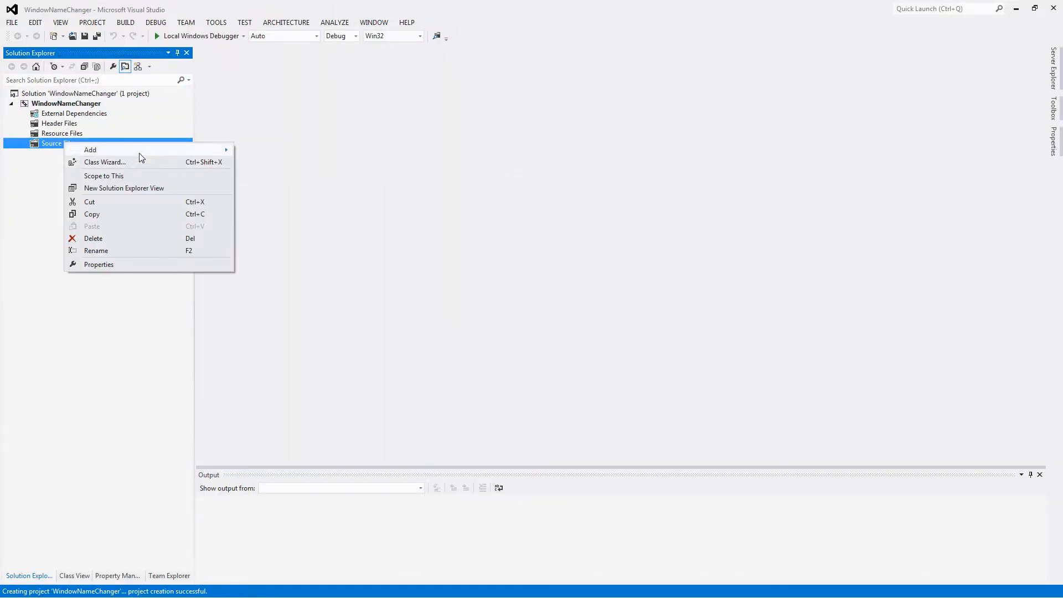
mouse_move(90, 150)
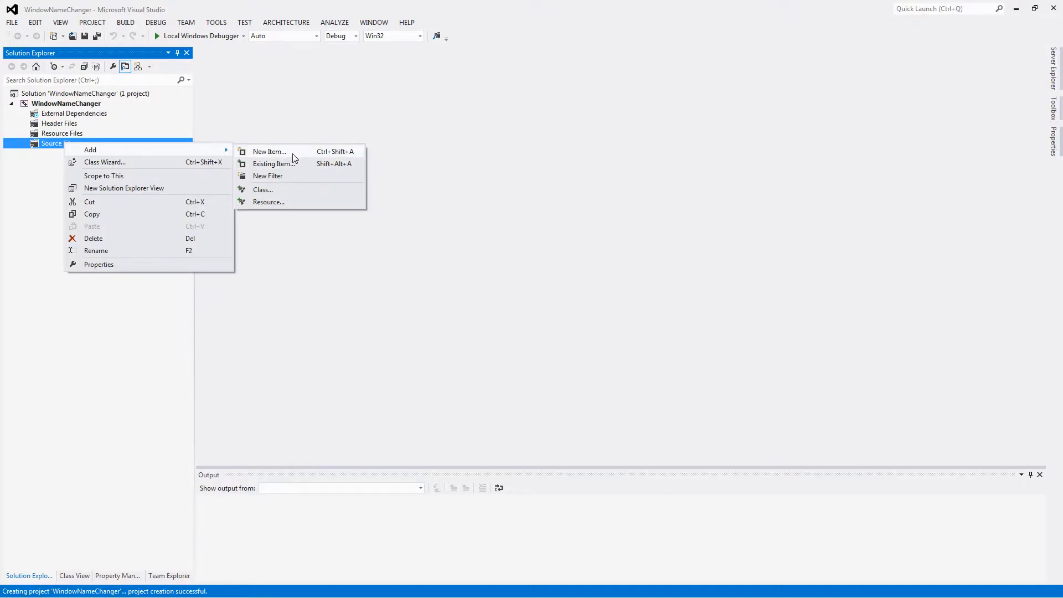
left_click(268, 152)
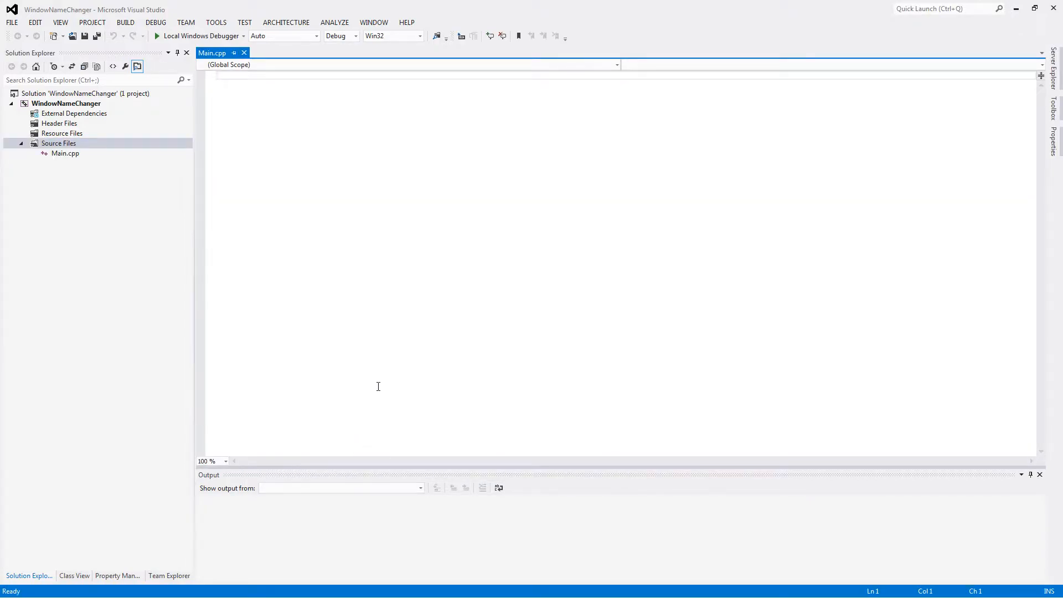
Include <iostream> and define int main(int argc, char** argv)
type("#include <iostream>")
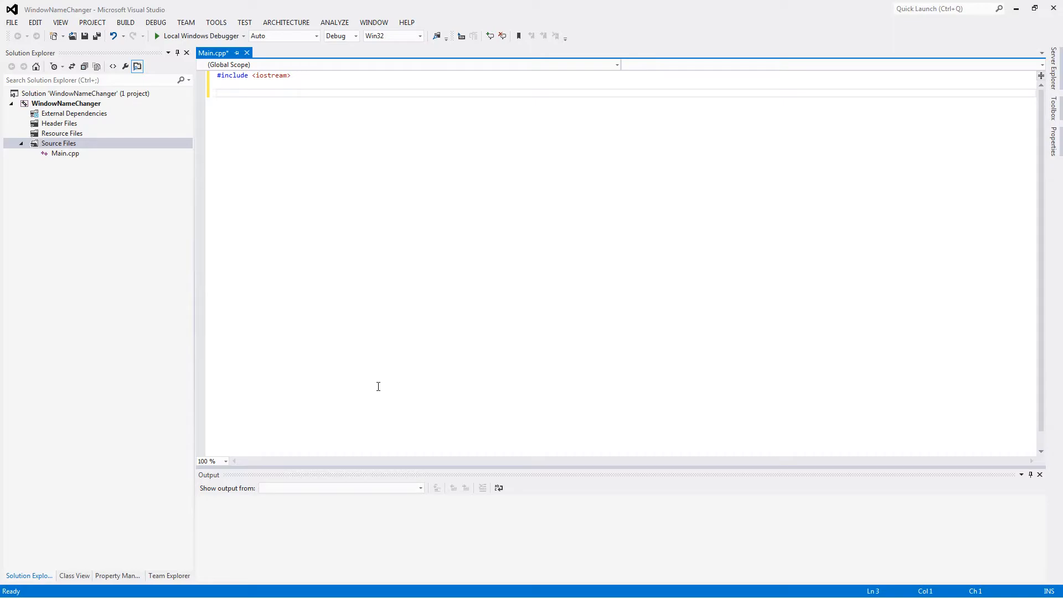
type("int main(int a")
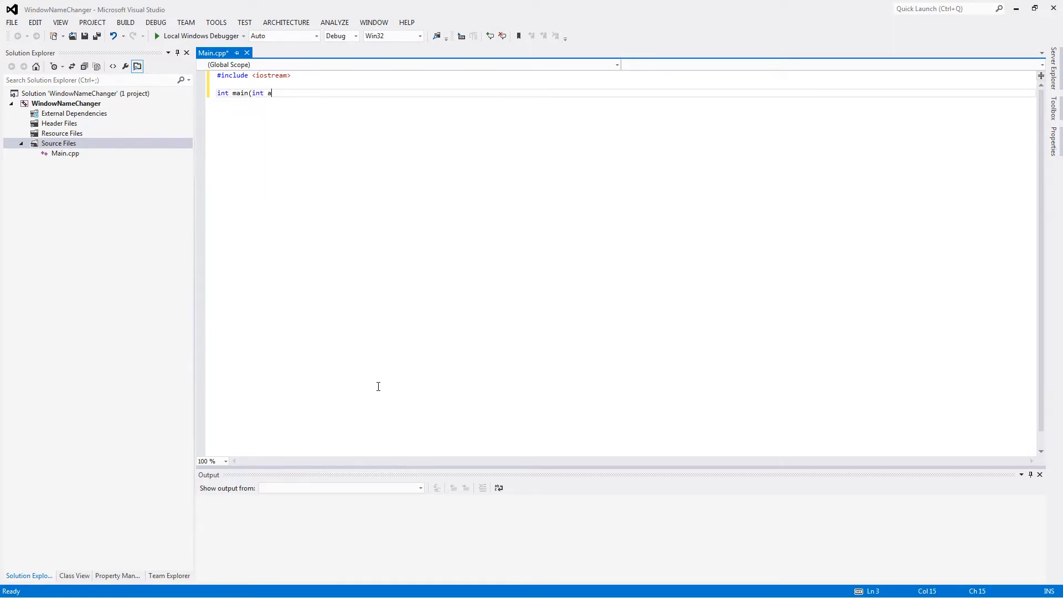
type("rgc, char** argv")
type("{")
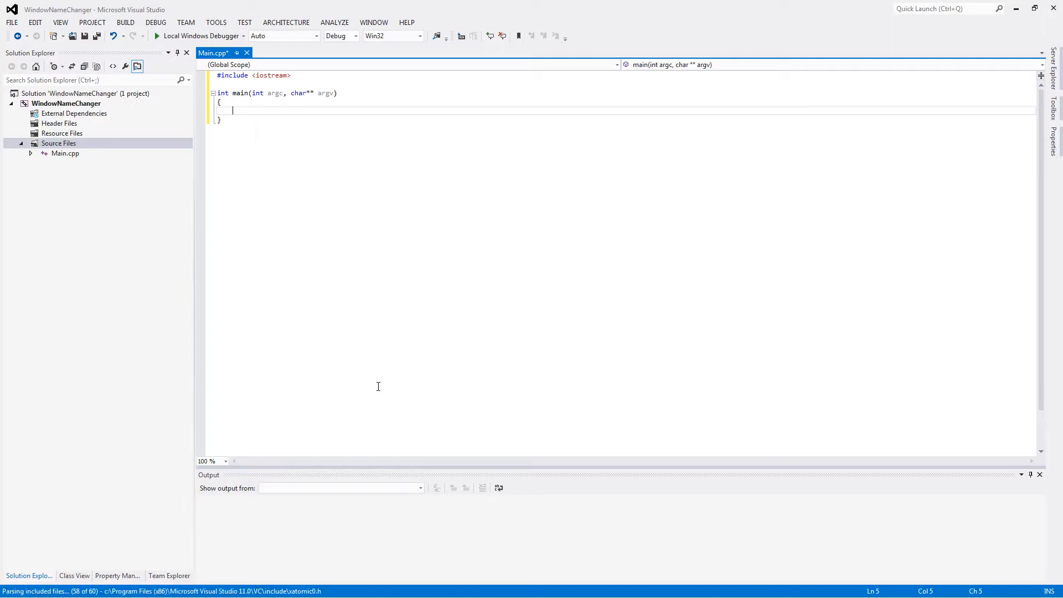
Print the 'WINDOW NAME CHANGER' heading and an underline line with std::cout
type("std::cout << \"")
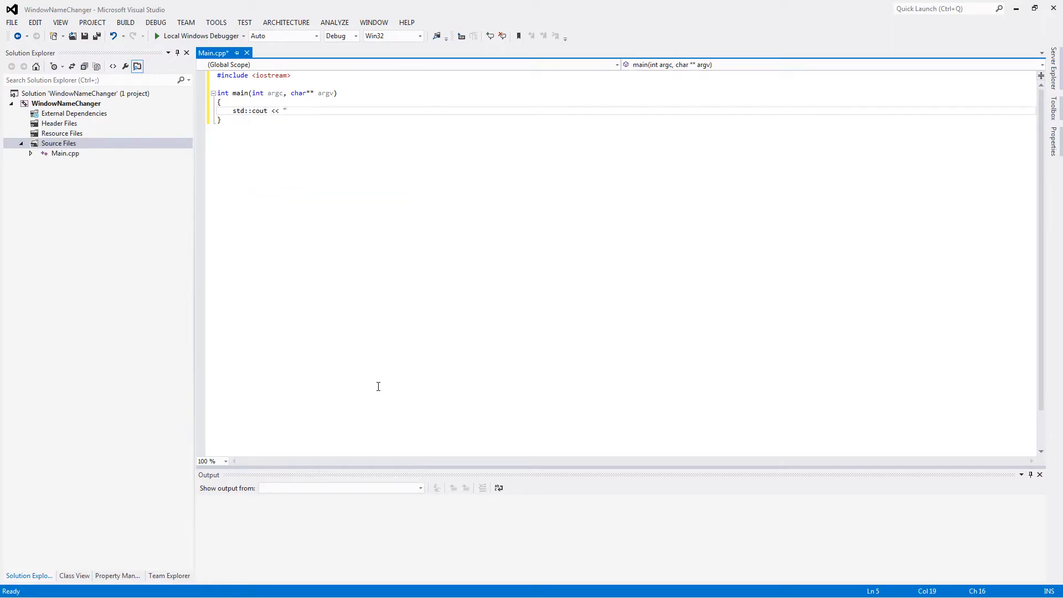
type("WIN")
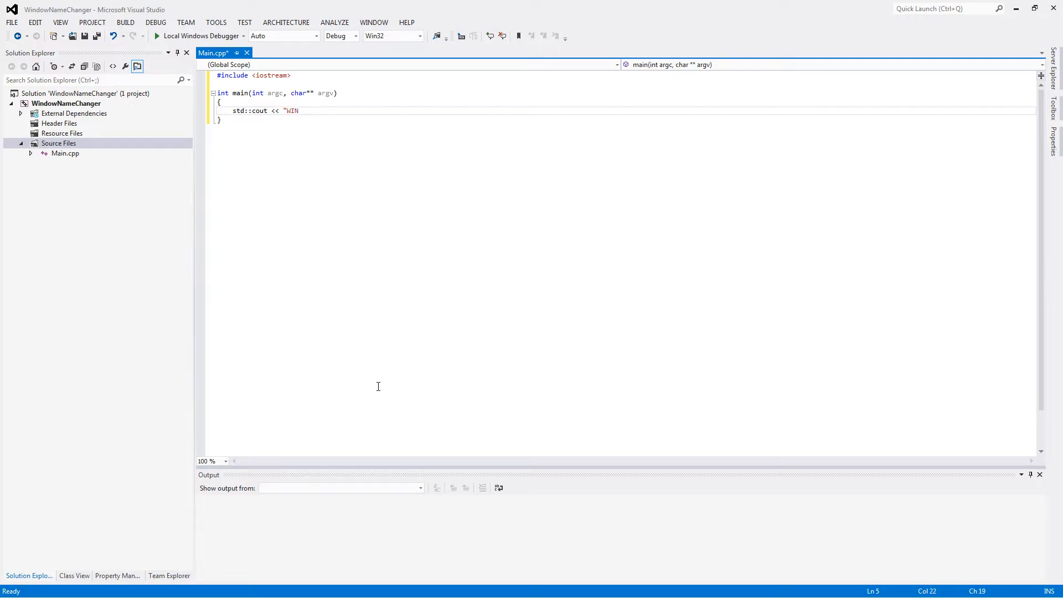
type("DOW NAME CHANGER")
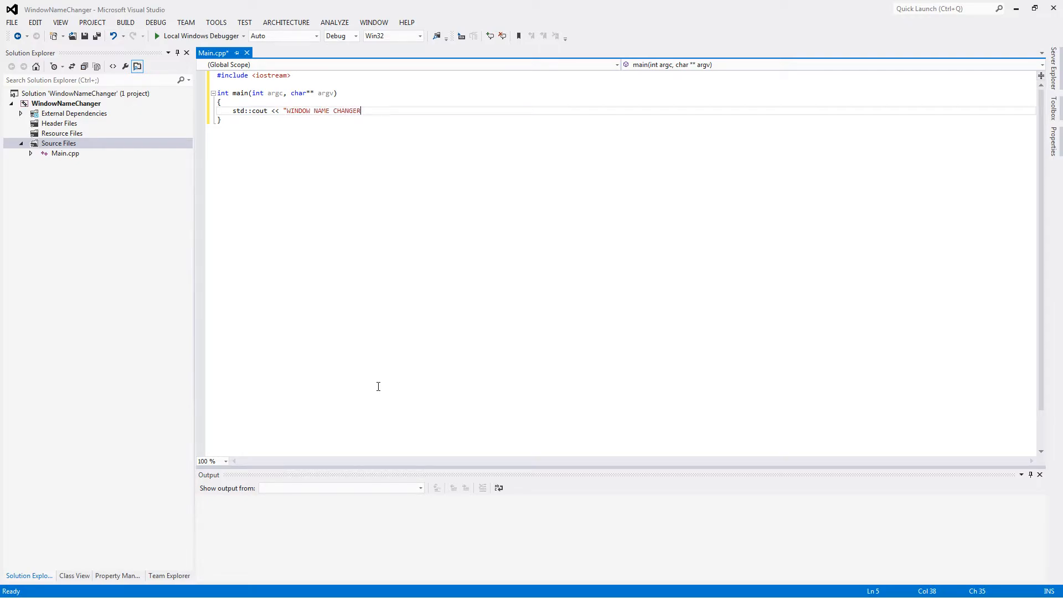
type("\" << std::endl")
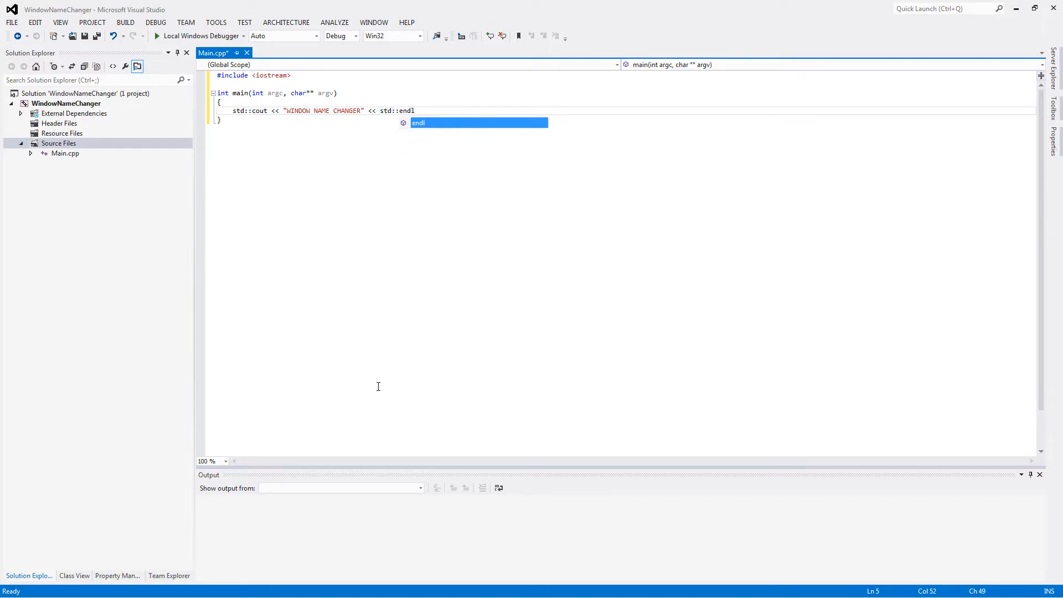
type("std::cout << \"===================\"")
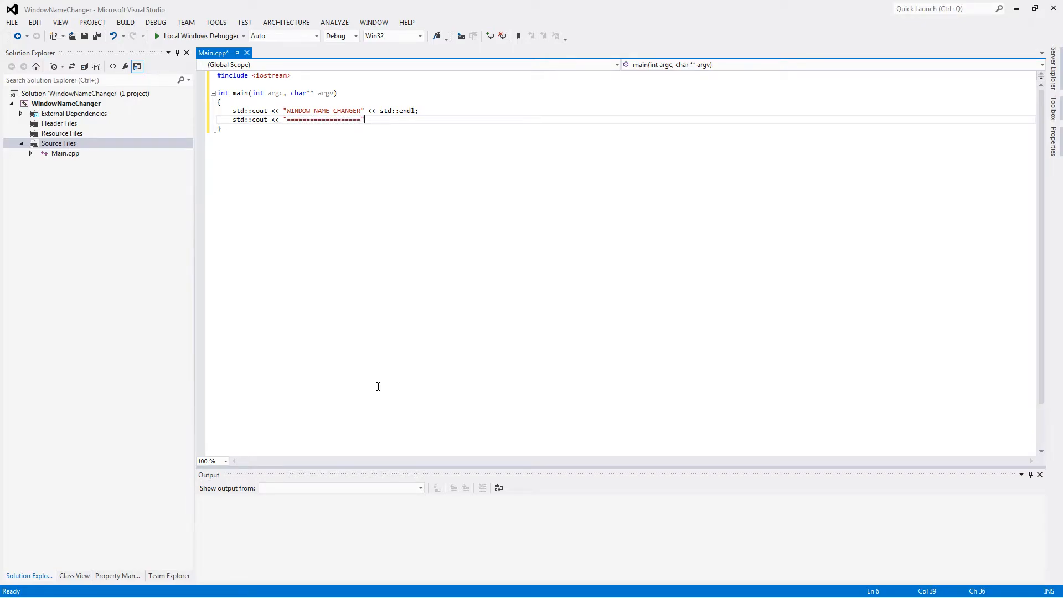
type("<< std::endl;")
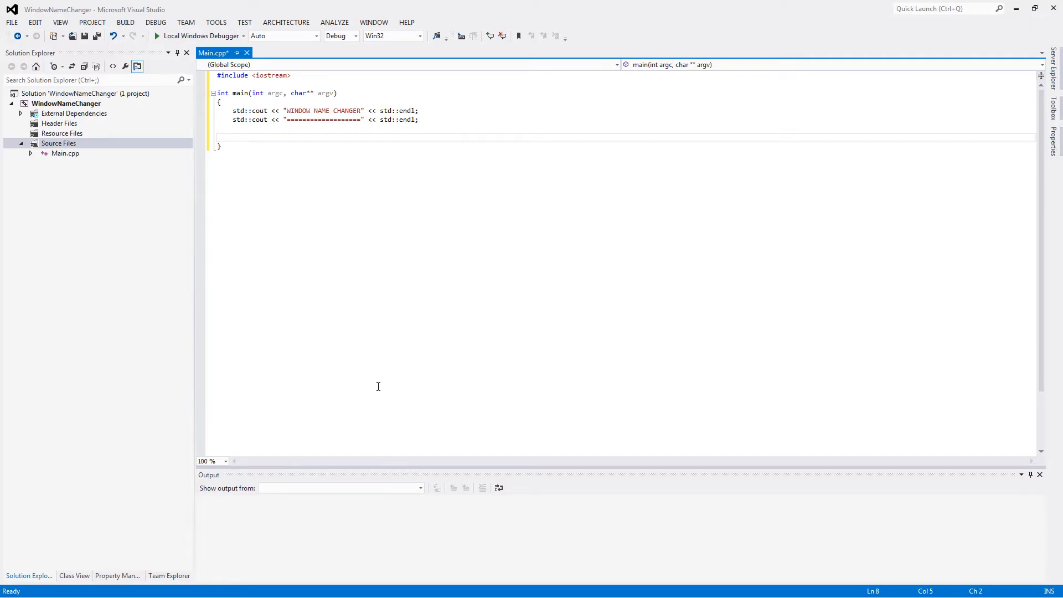
Declare char window_name_to_change = "Untitled - Notepad";
type("char")
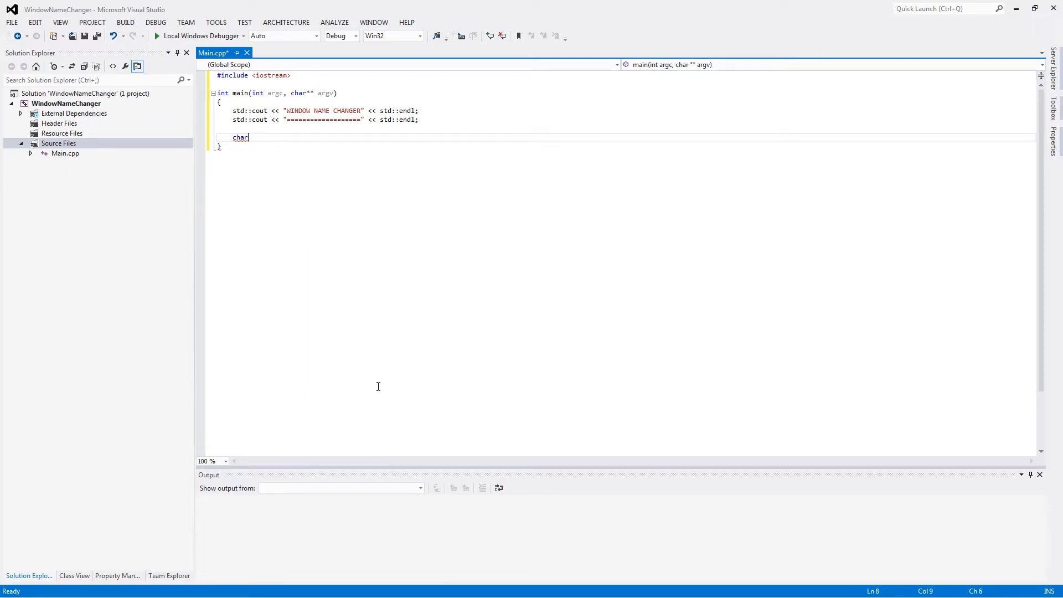
type("w")
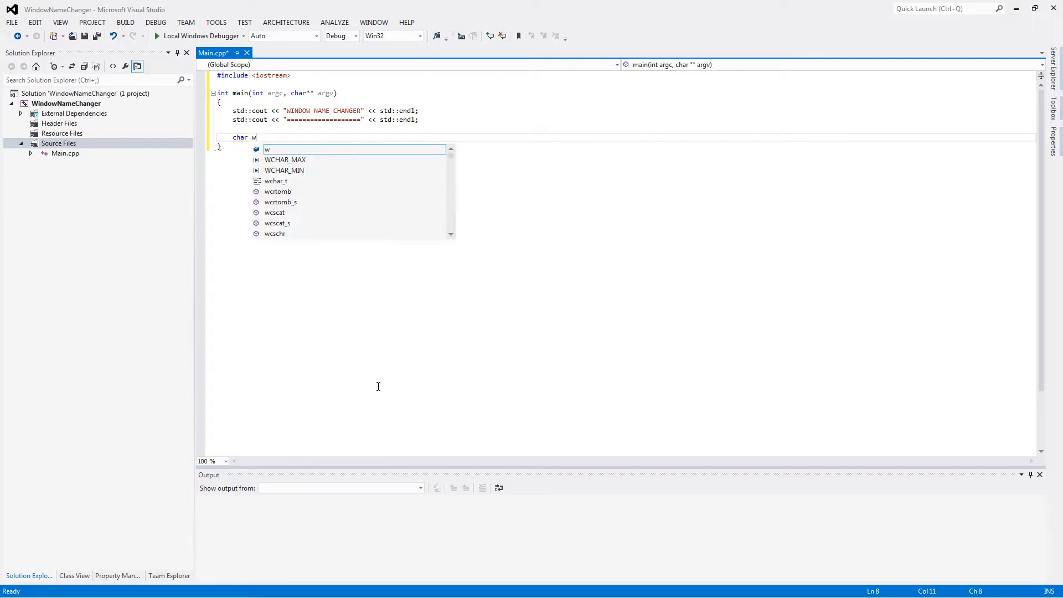
type("indow_NN")
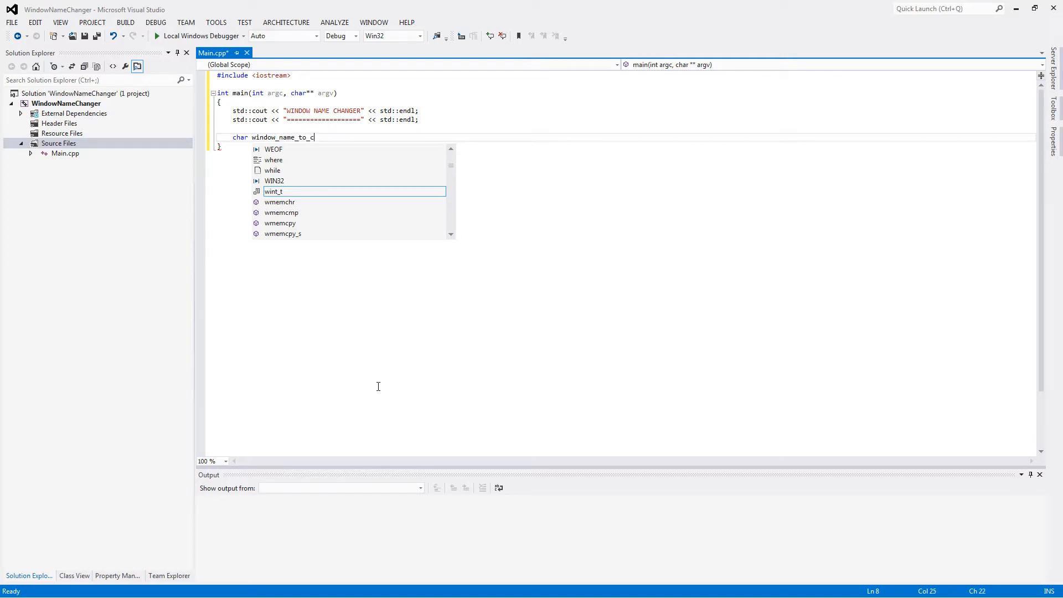
type("hange =")
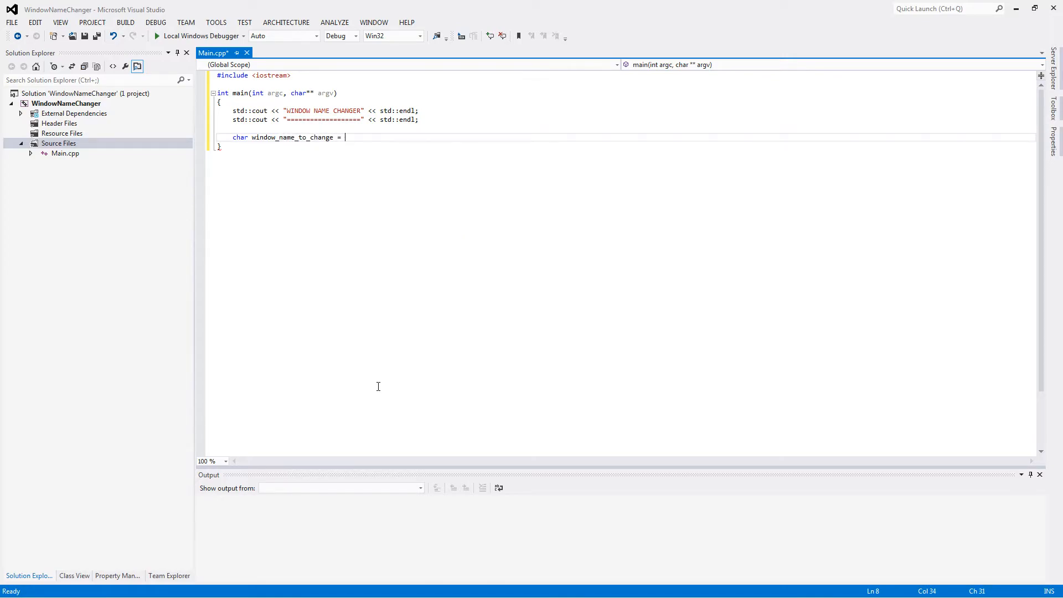
type("\"Un")
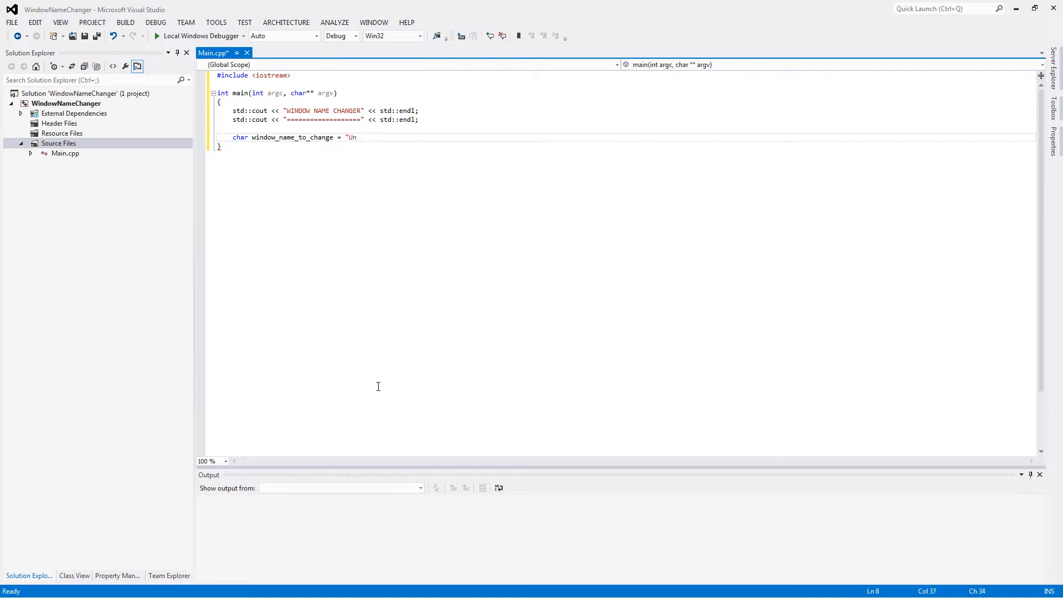
type("titled - Note")
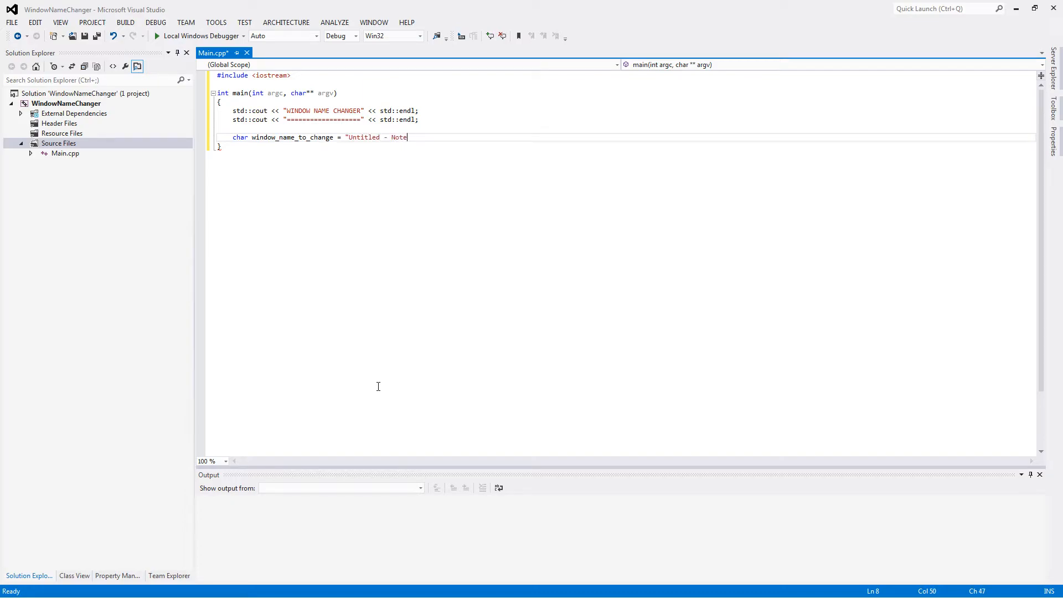
type("pad\"")
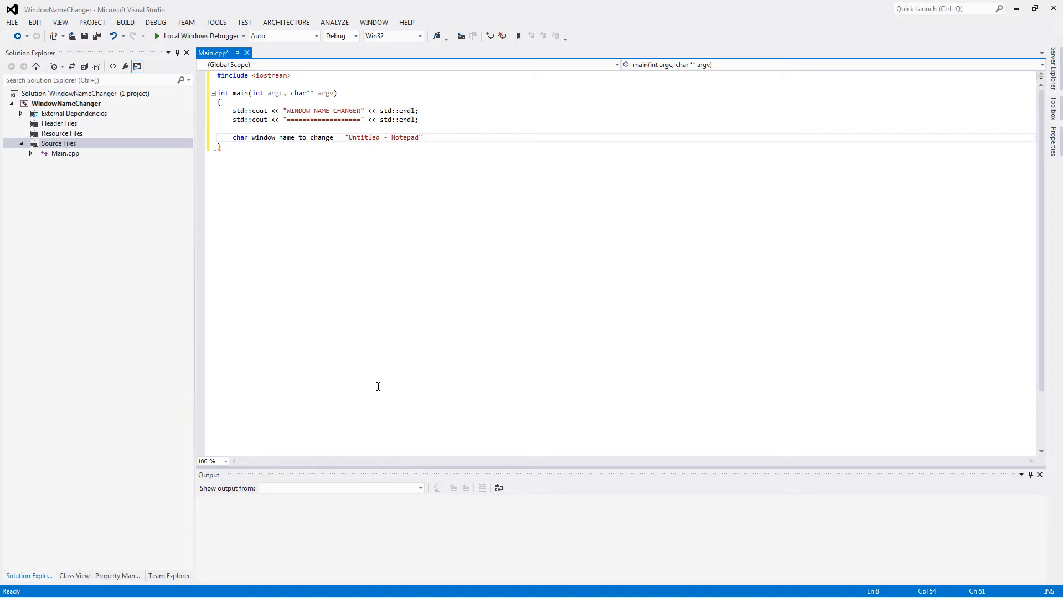
type(";")
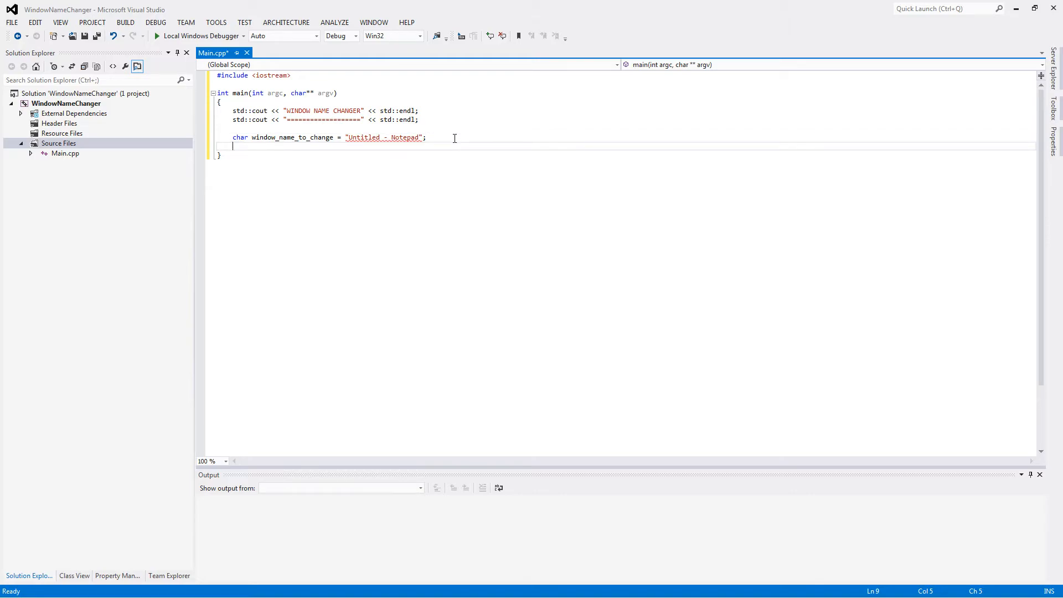
Declare char new_window_name = "Hacked";
type("c")
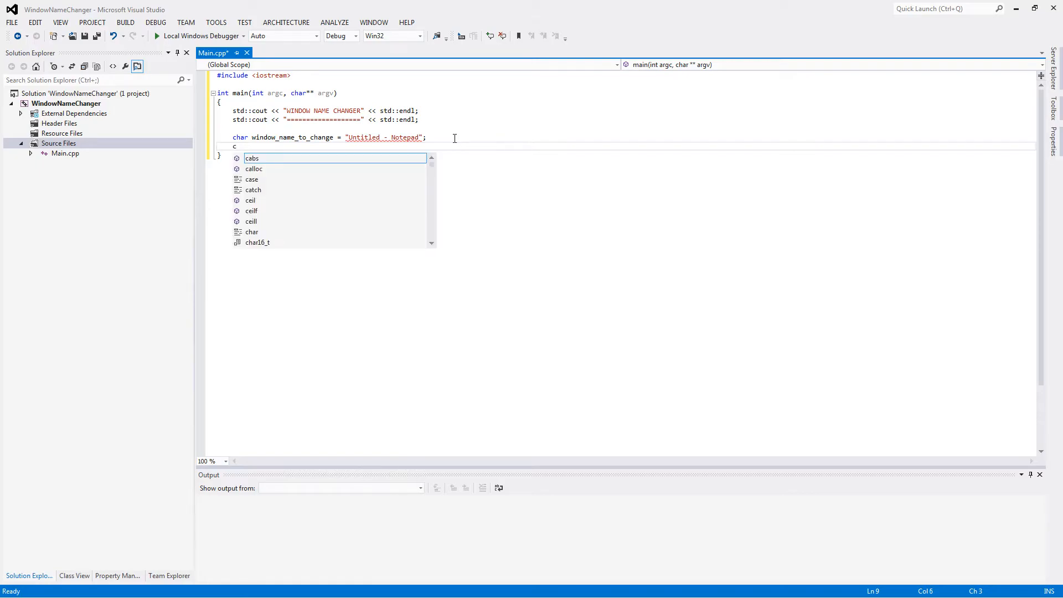
type("n")
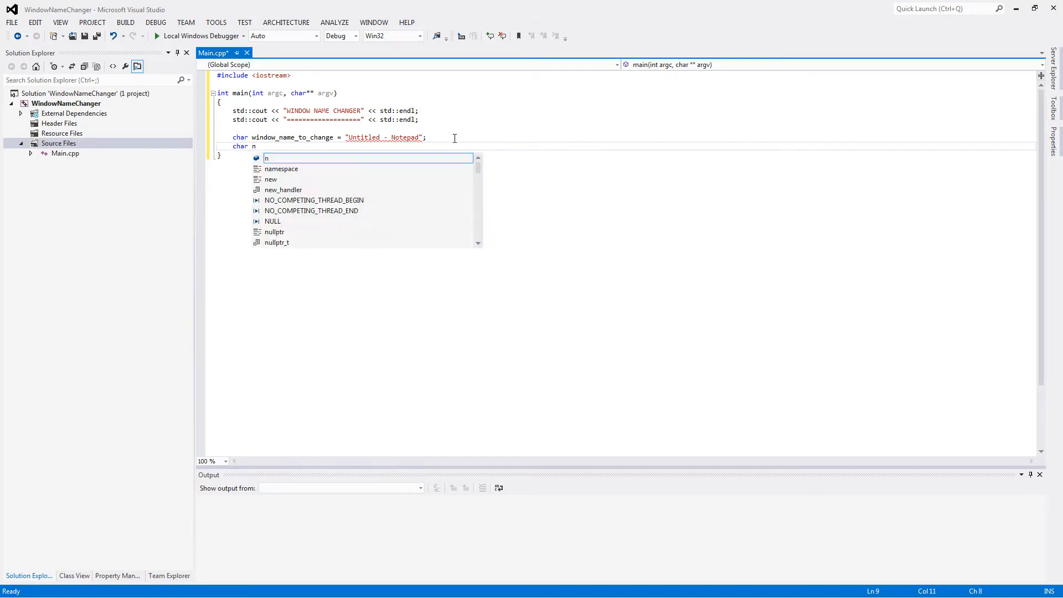
type("ew_window")
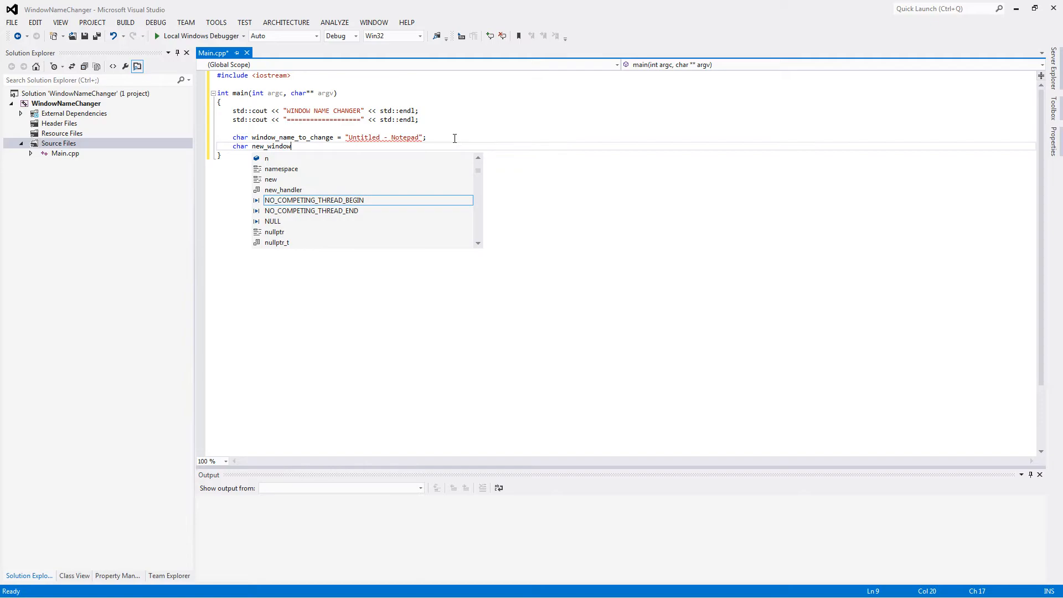
type("_name")
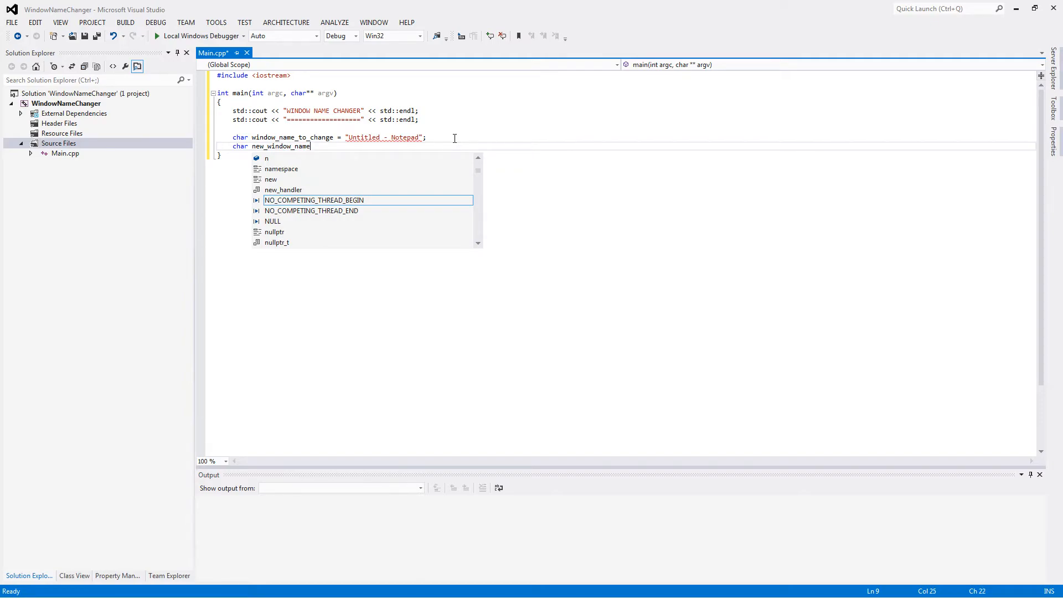
type("= \"")
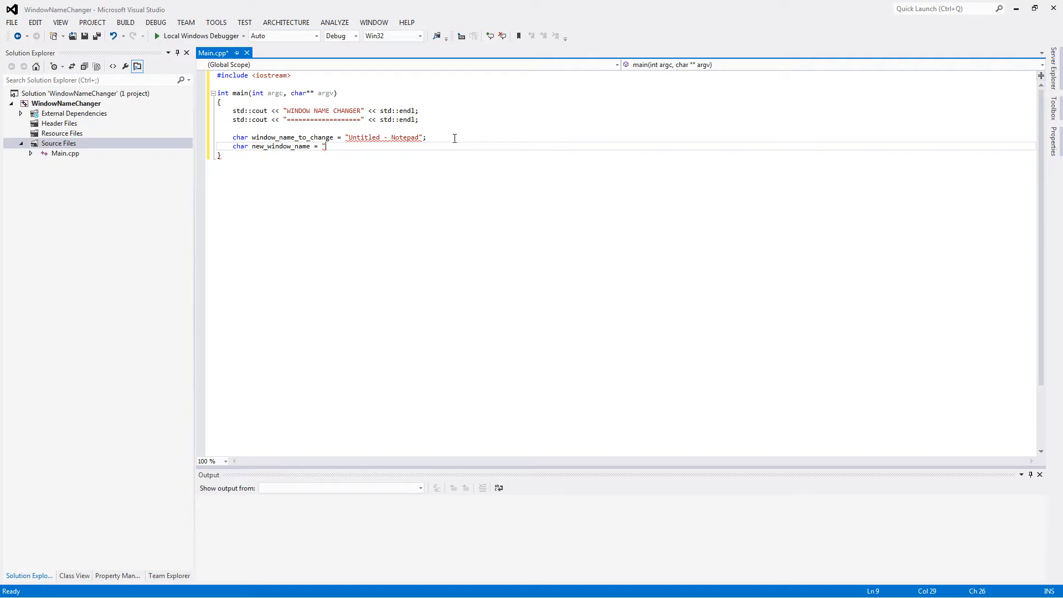
type("Hacked")
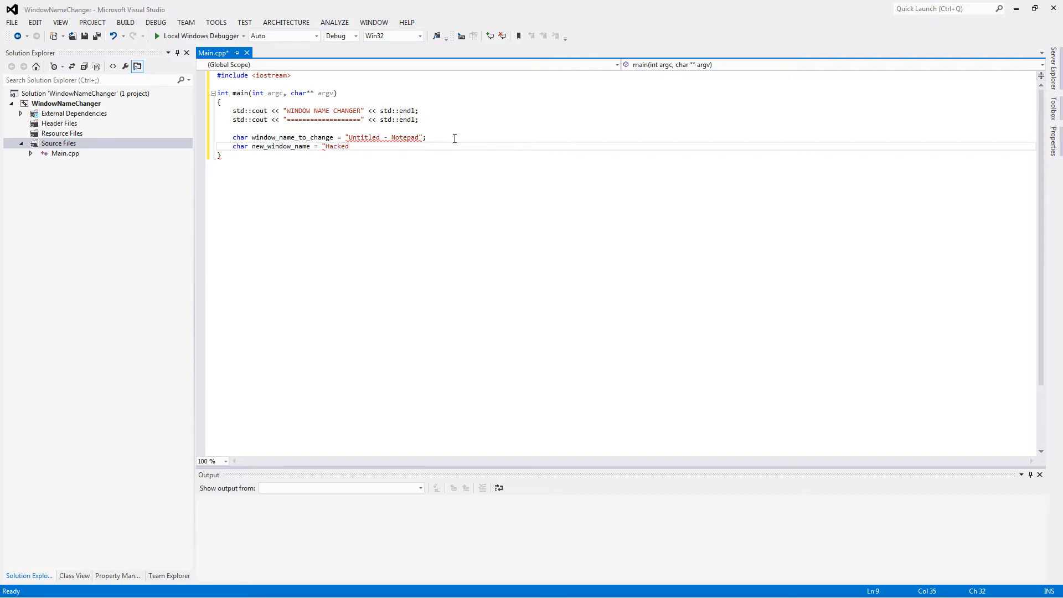
type("\";")
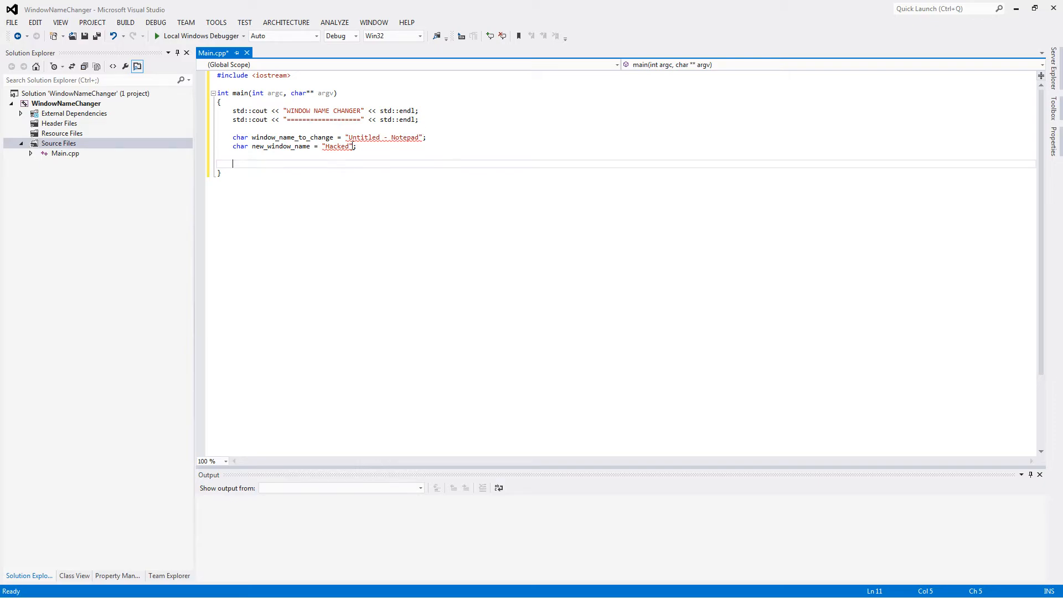
Make the names char arrays and add HWND window = FindWindow(NULL, window_name_to_change);
type("[]")
left_click(298, 146)
type("[")
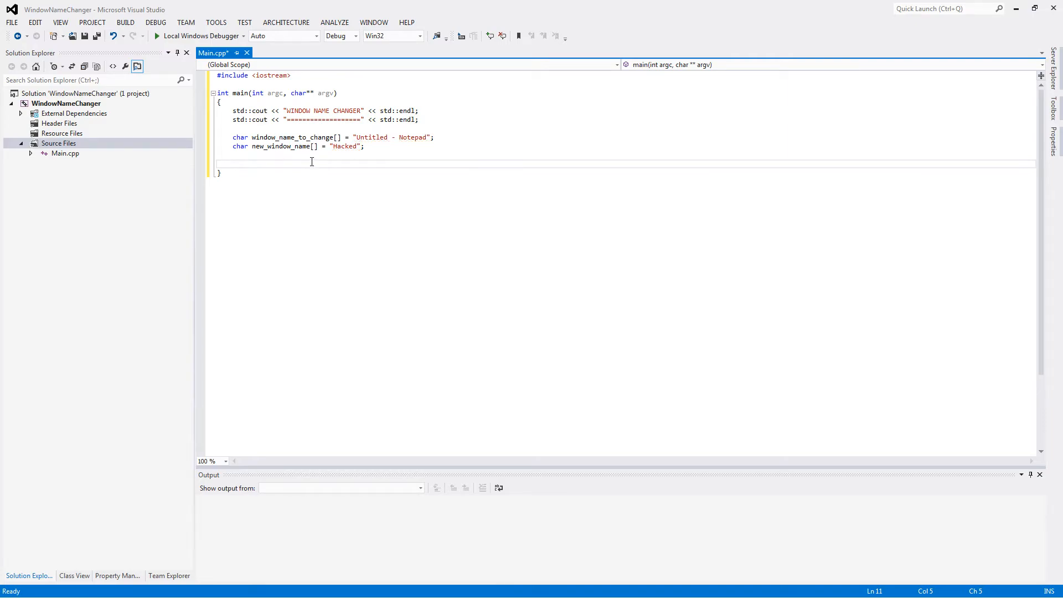
type("HWND window = Find")
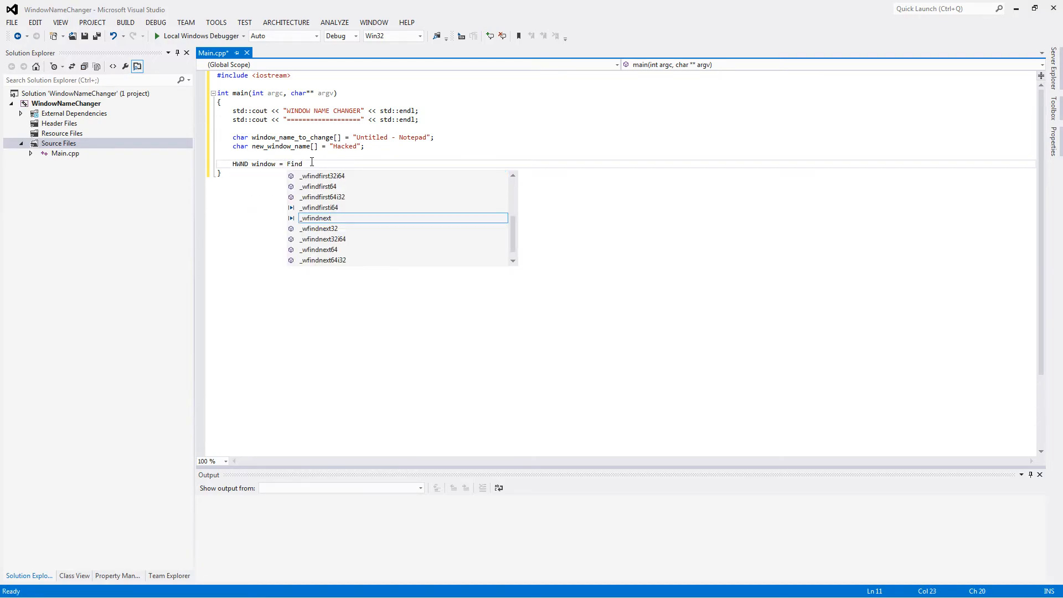
type("Window(NUL")
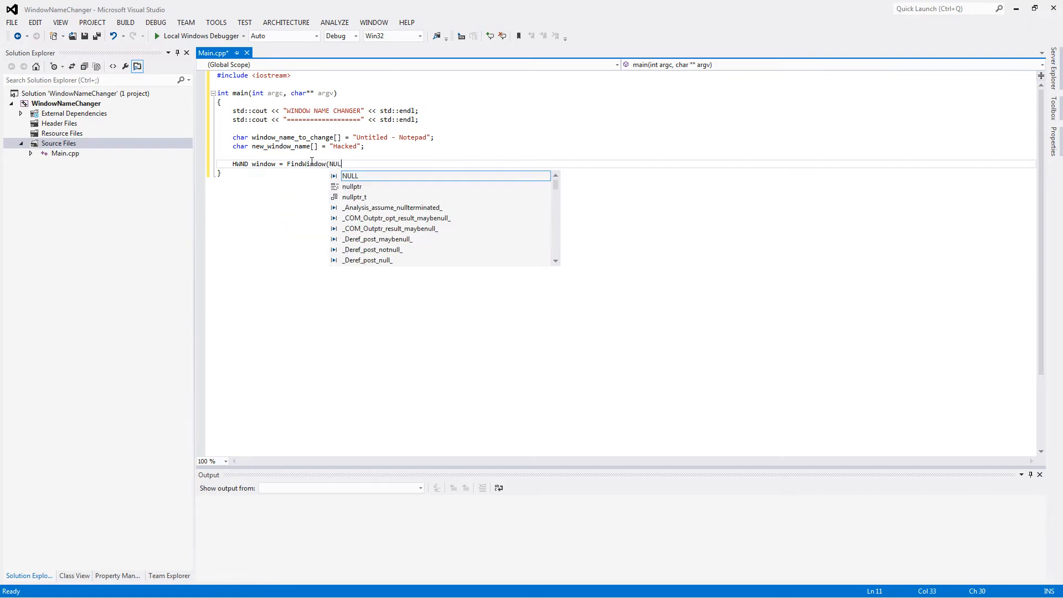
type("L, window_name_to_change);")
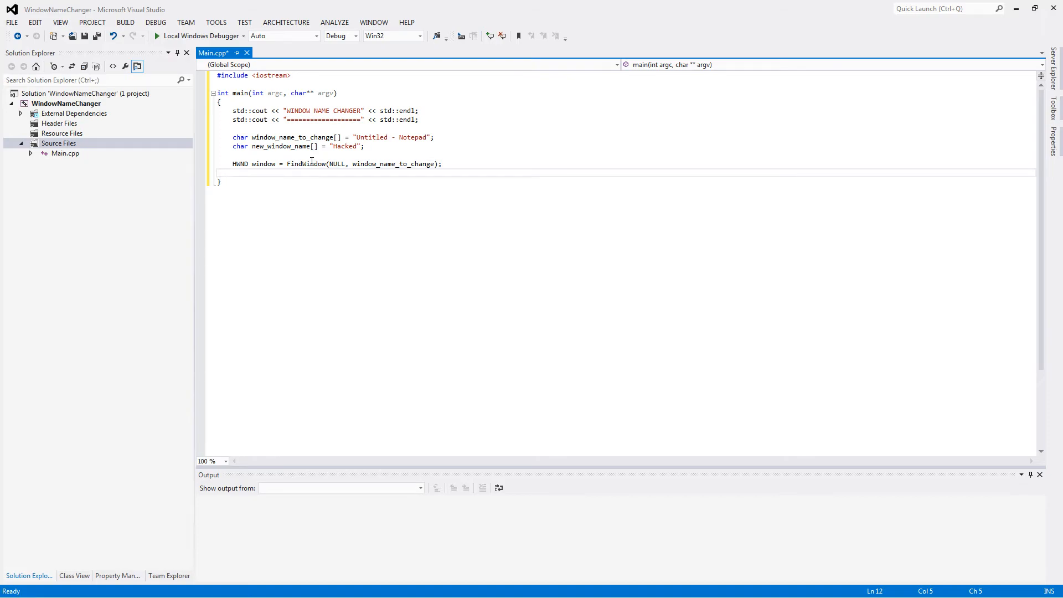
type("w")
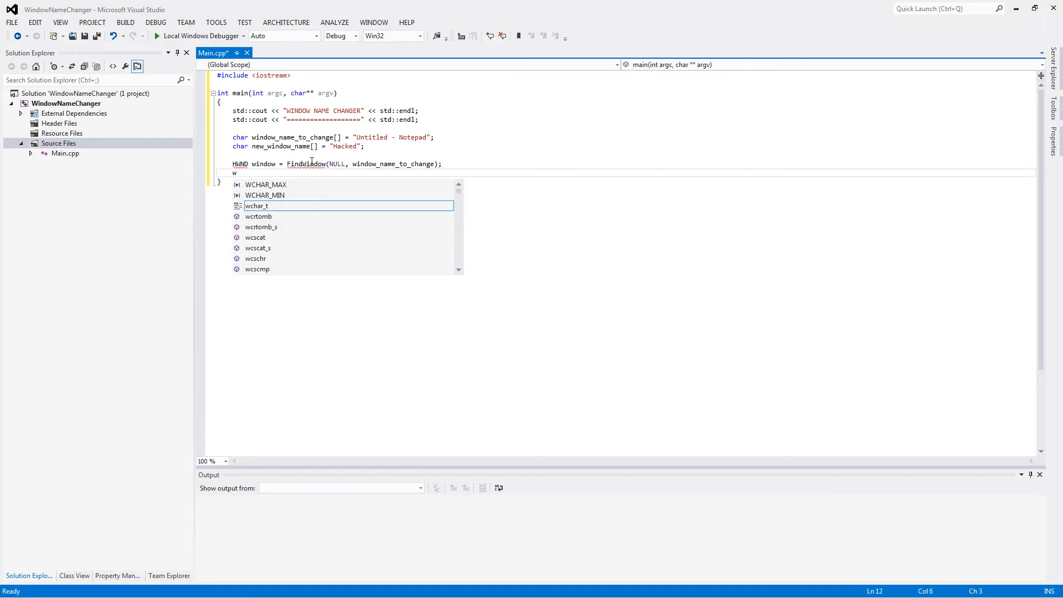
key("Escape")
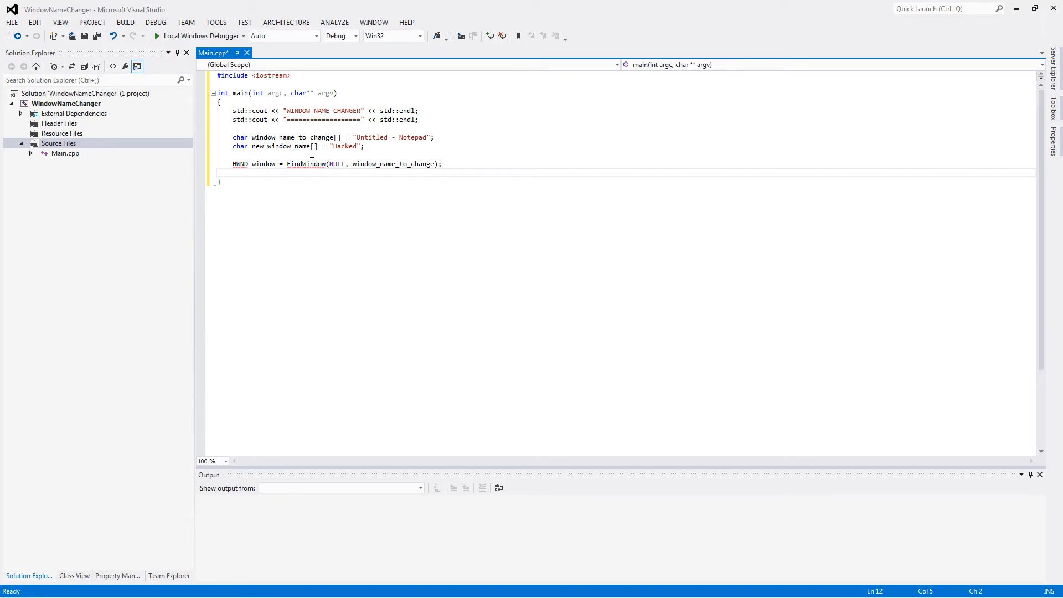
Begin the SetWindowText(window, new_window_name) call to rename the window
type("SetW")
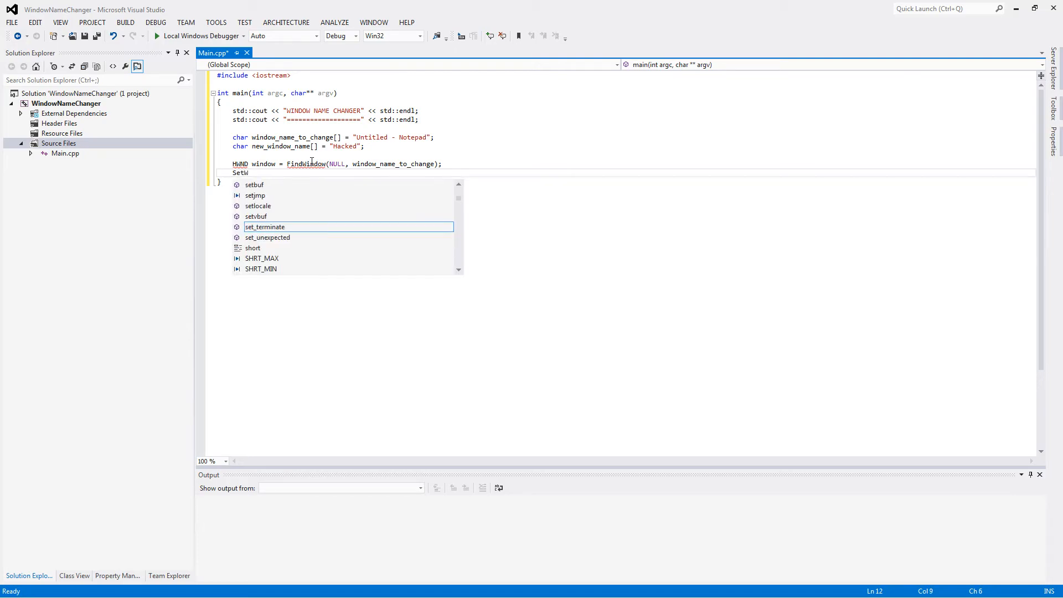
type("indowText")
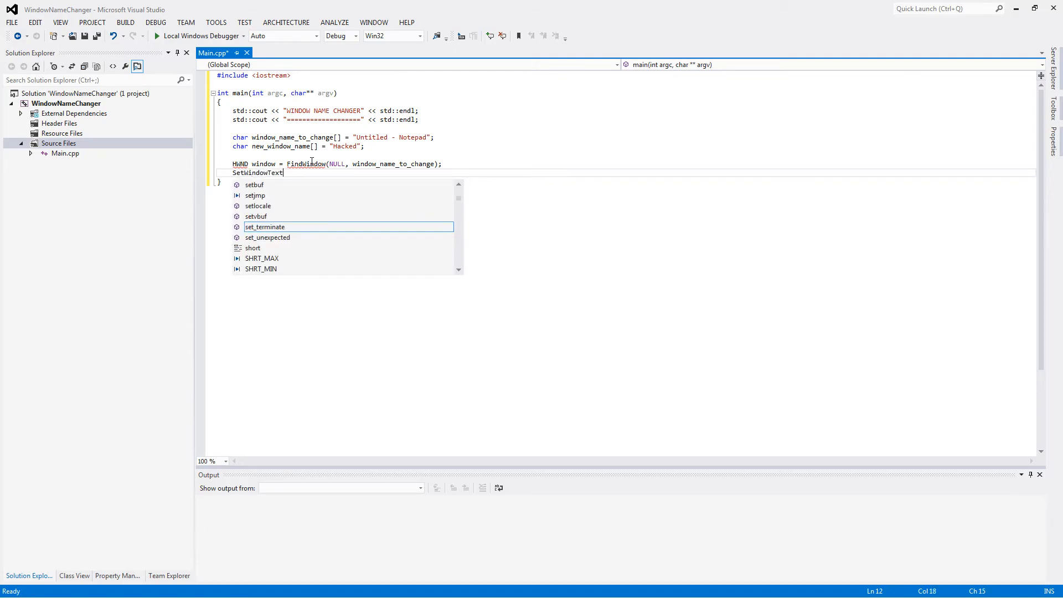
type("(window,")
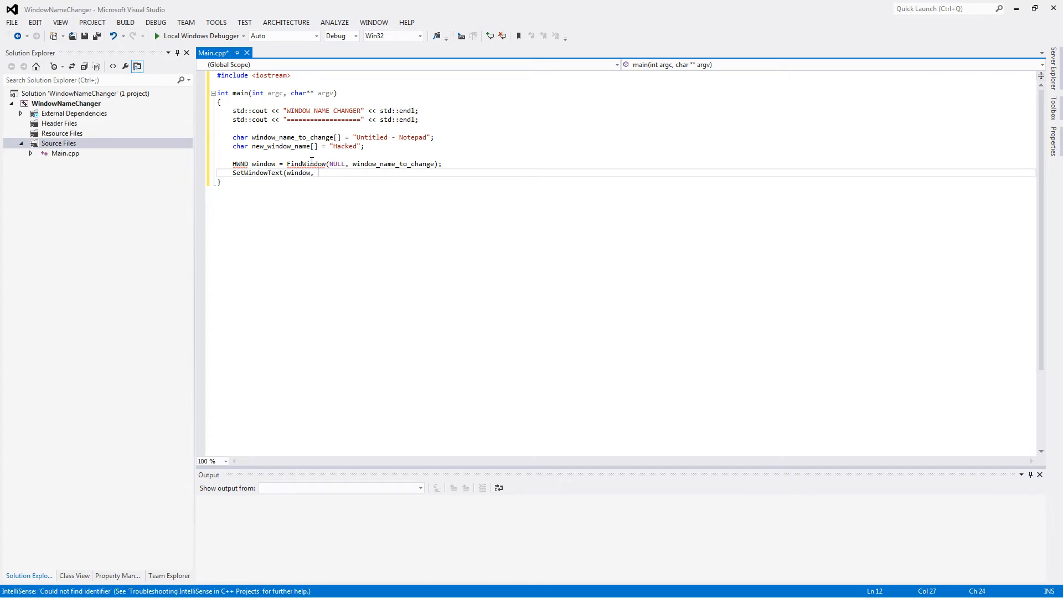
type("ne")
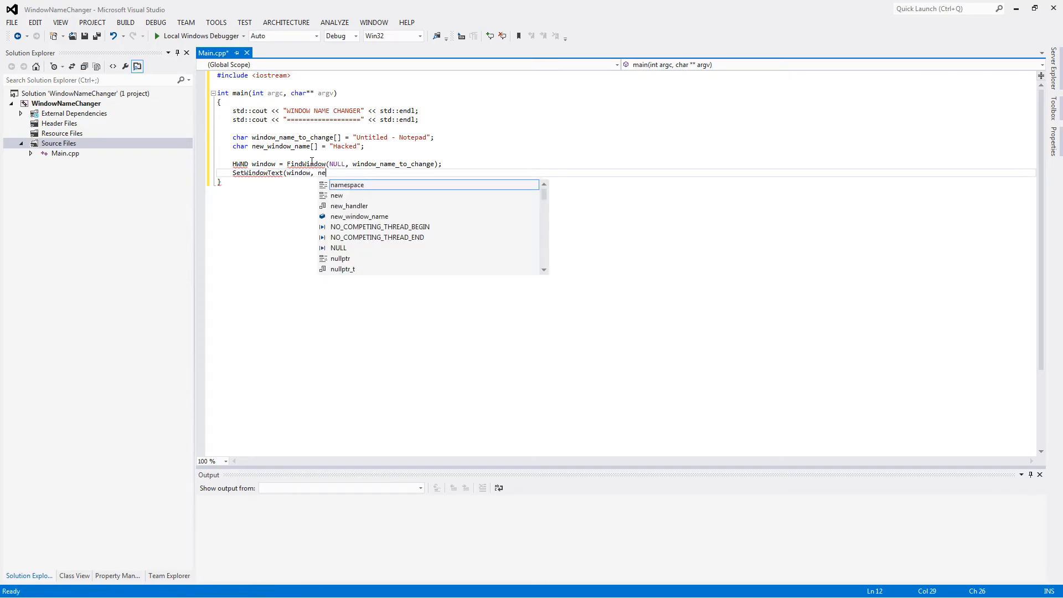
type("w_window_name);")
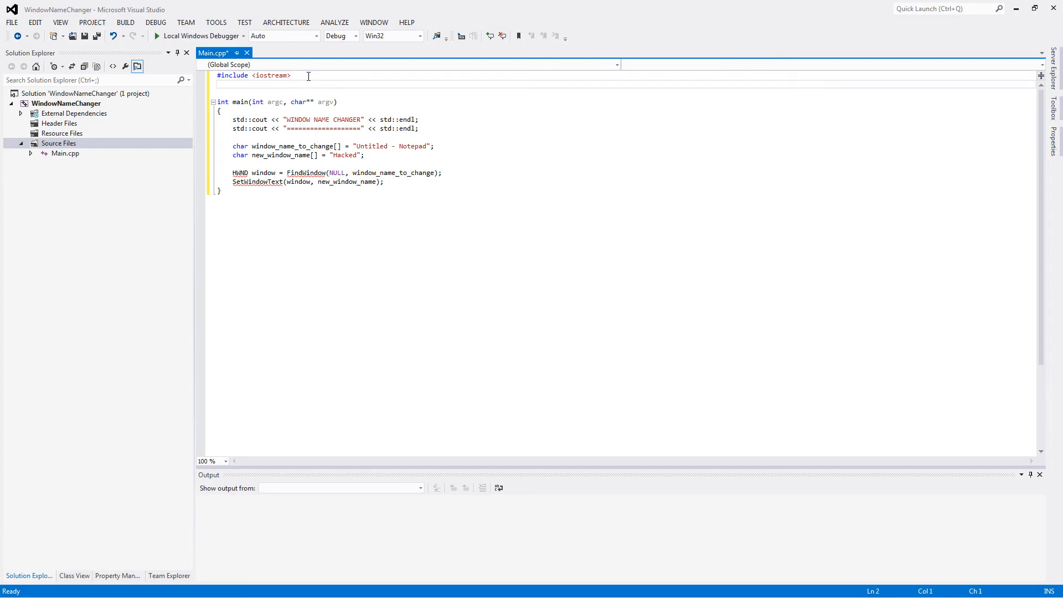
Add #include <Windows.h> below iostream and save Main.cpp
type("#include <")
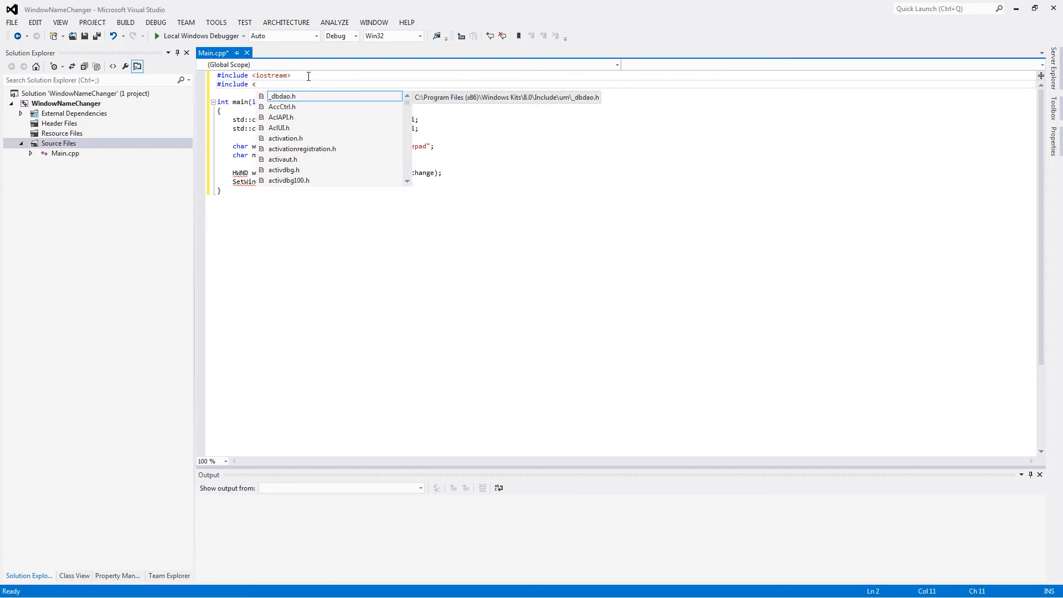
type("Windows.h>")
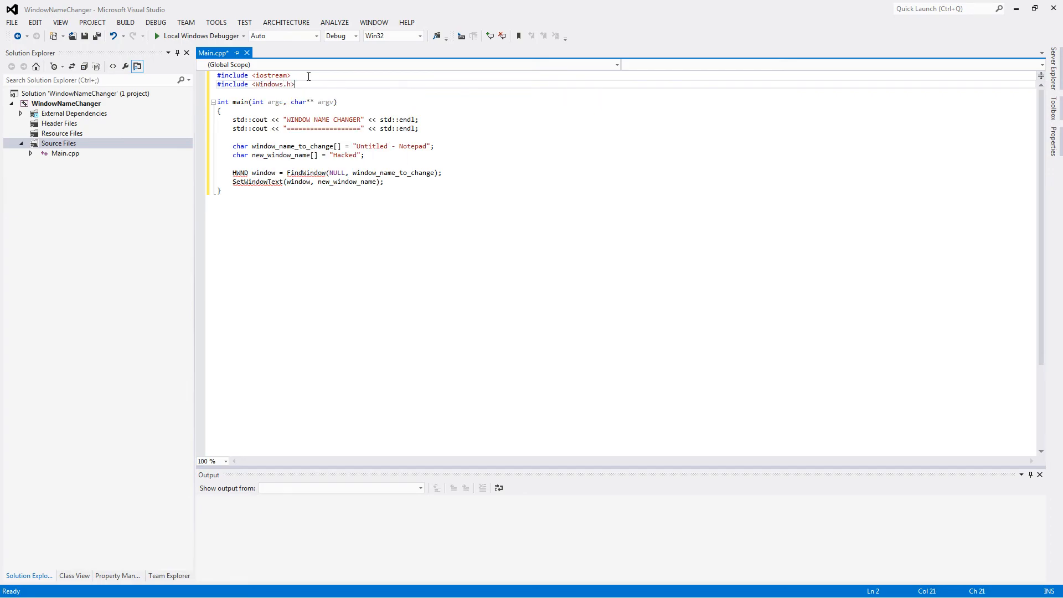
key("ctrl+s")
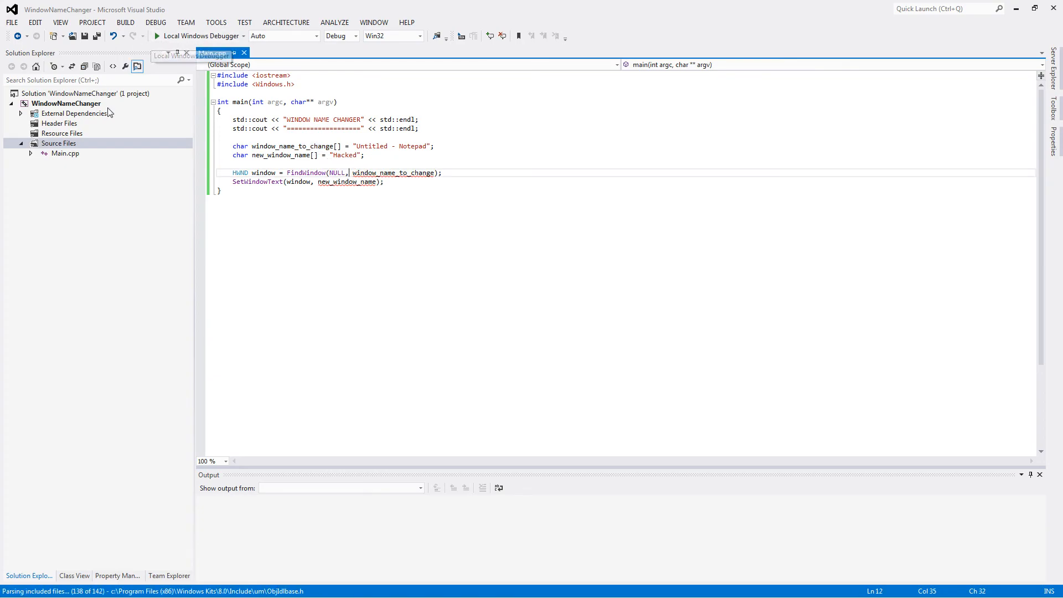
In WindowNameChanger Properties > General, set Character Set to Use Multi-Byte Character Set and apply
left_click(155, 22)
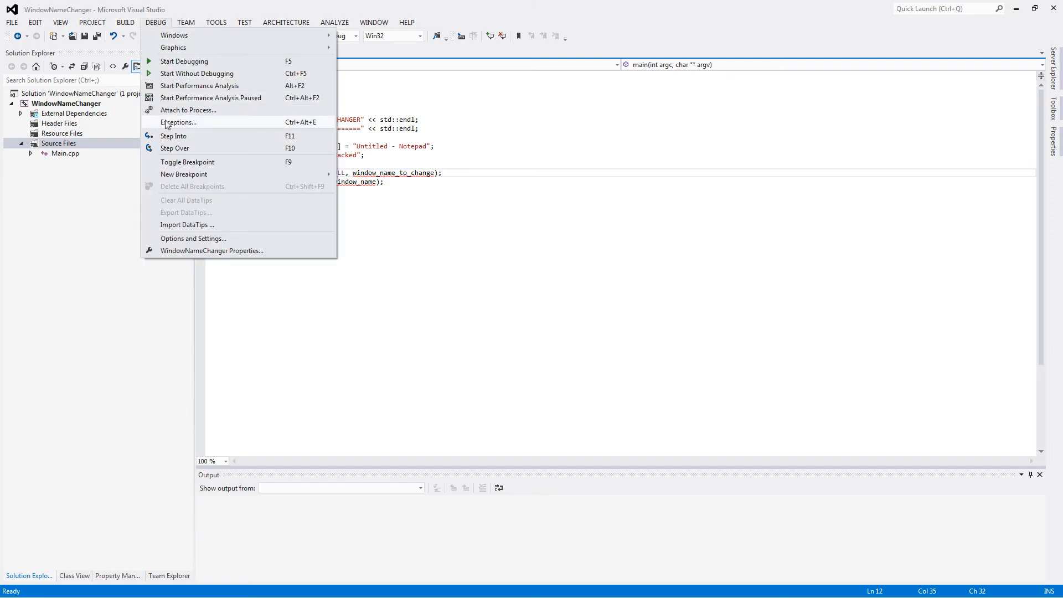
left_click(210, 251)
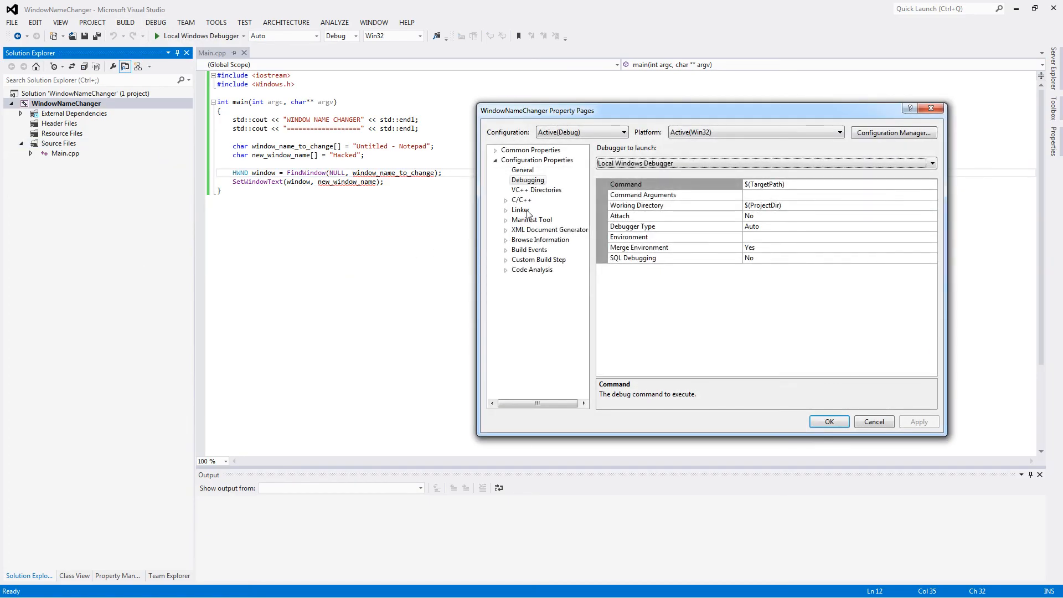
left_click(506, 199)
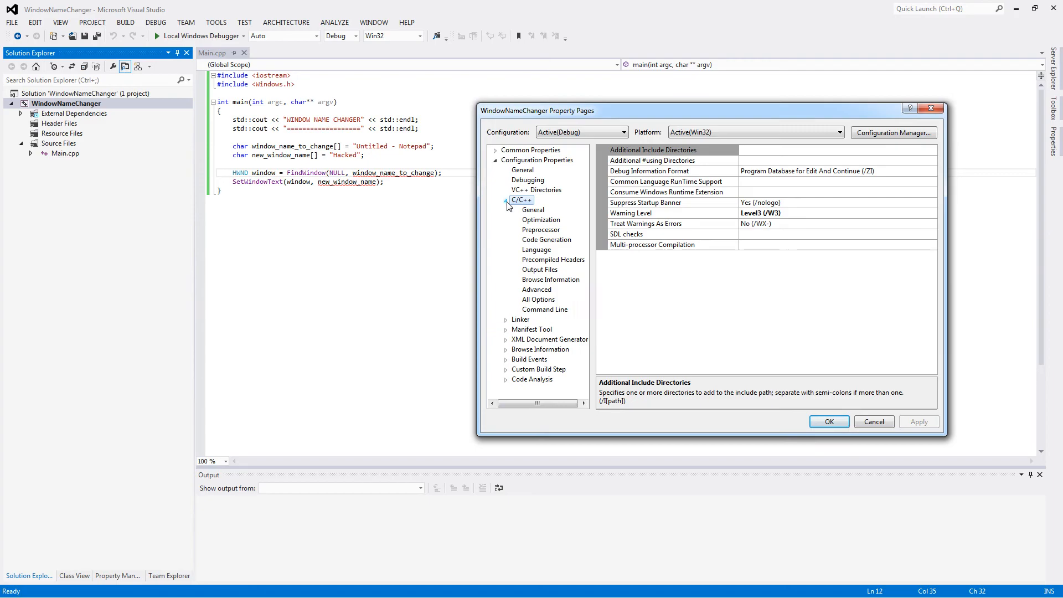
left_click(533, 169)
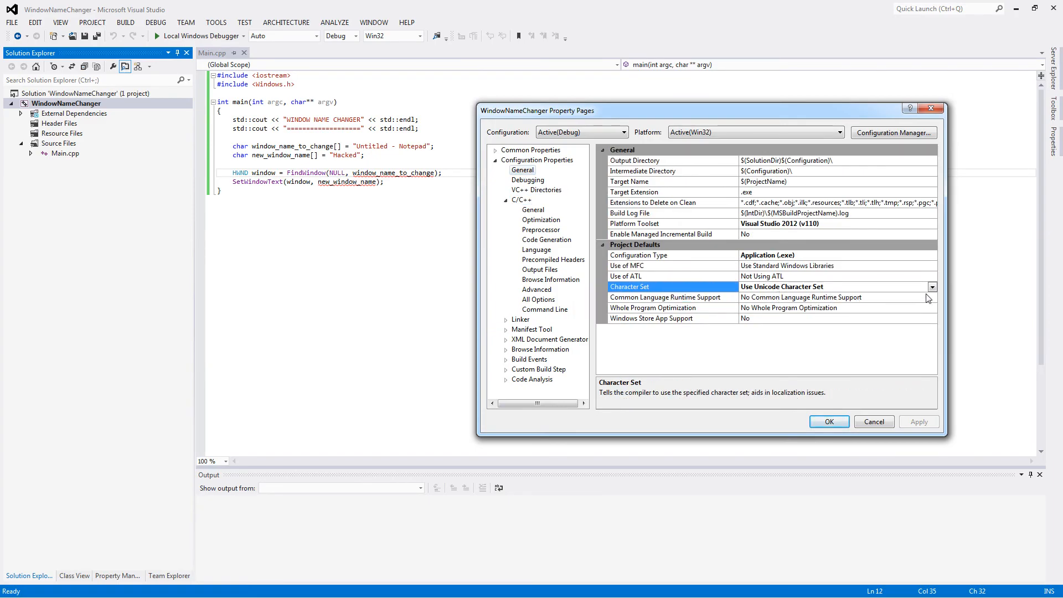
left_click(786, 286)
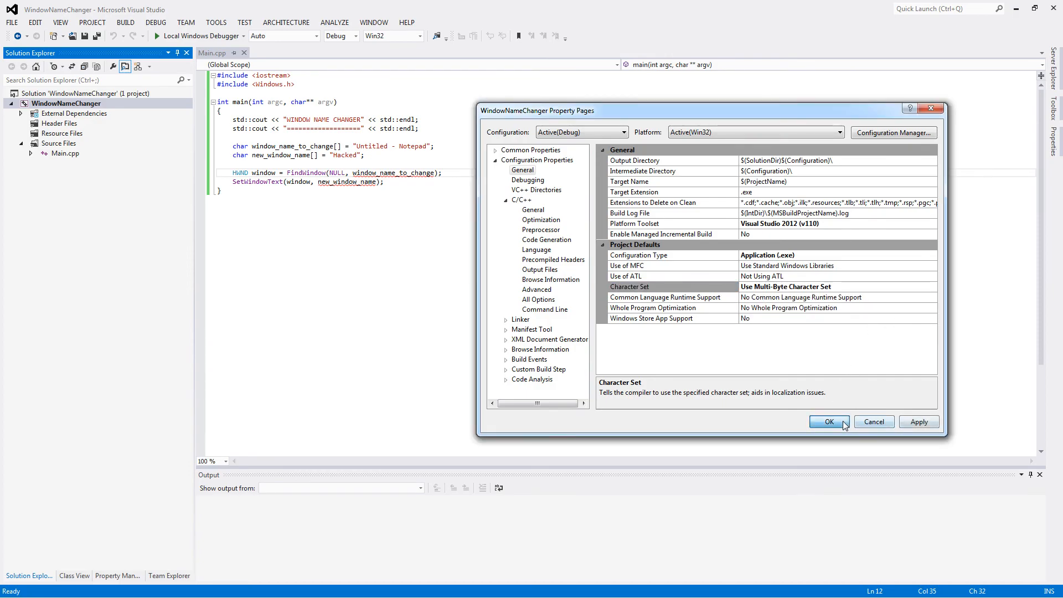
left_click(829, 422)
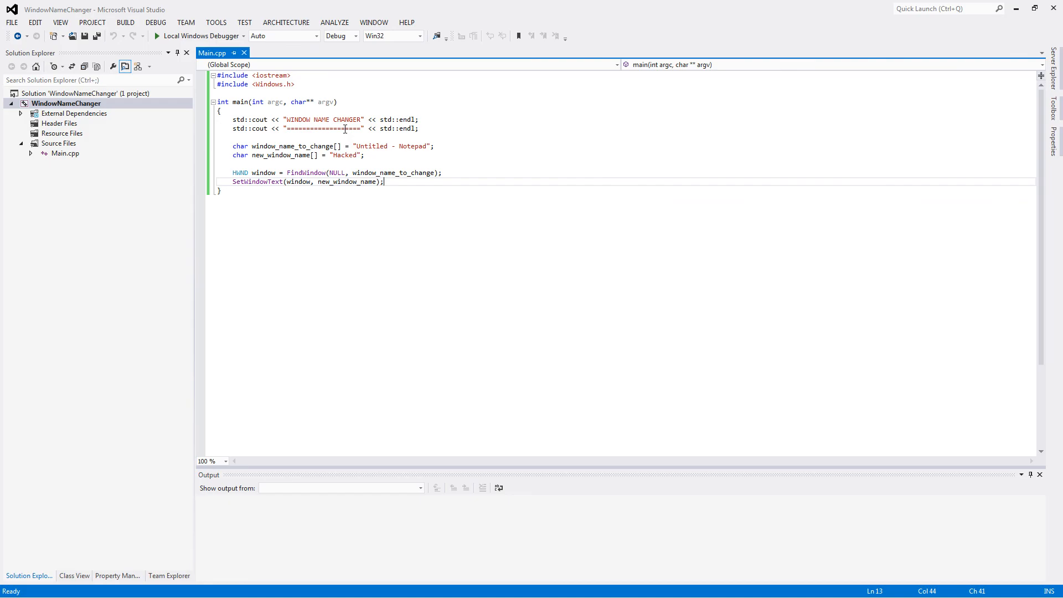